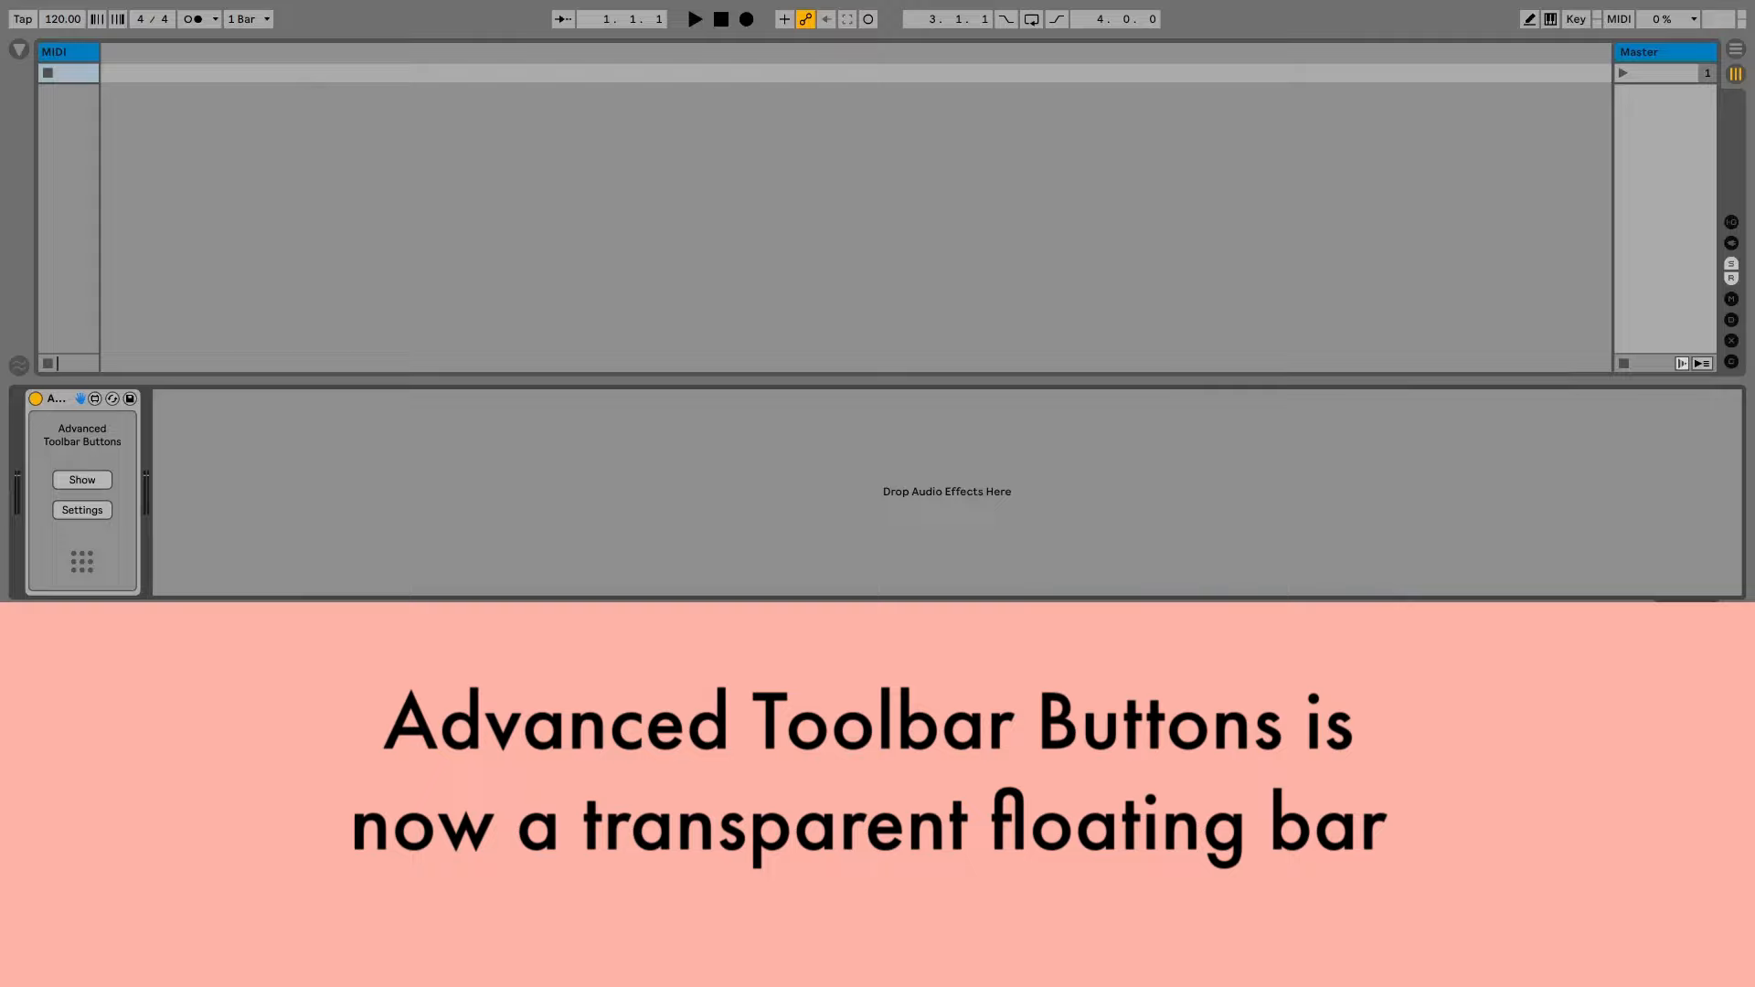
Step: Expand the device's settings panel and show the floating button bar
{"action": "left_click", "coordinate": [80, 512]}
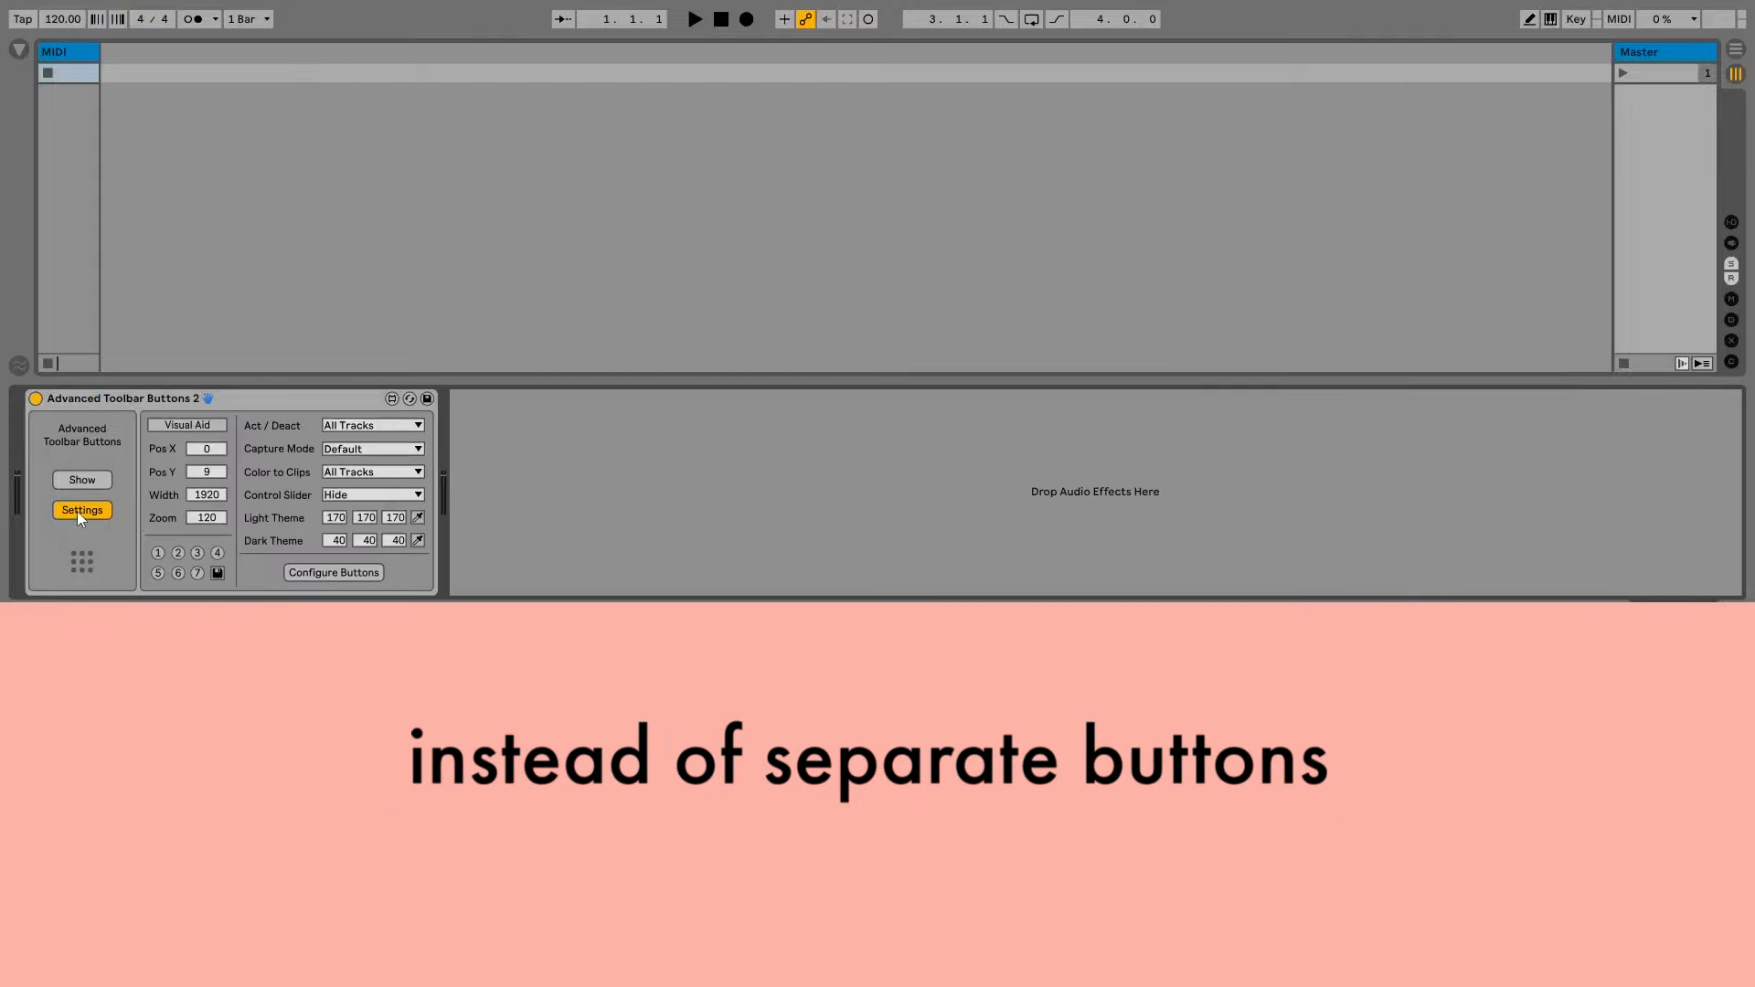
{"action": "left_click", "coordinate": [187, 424]}
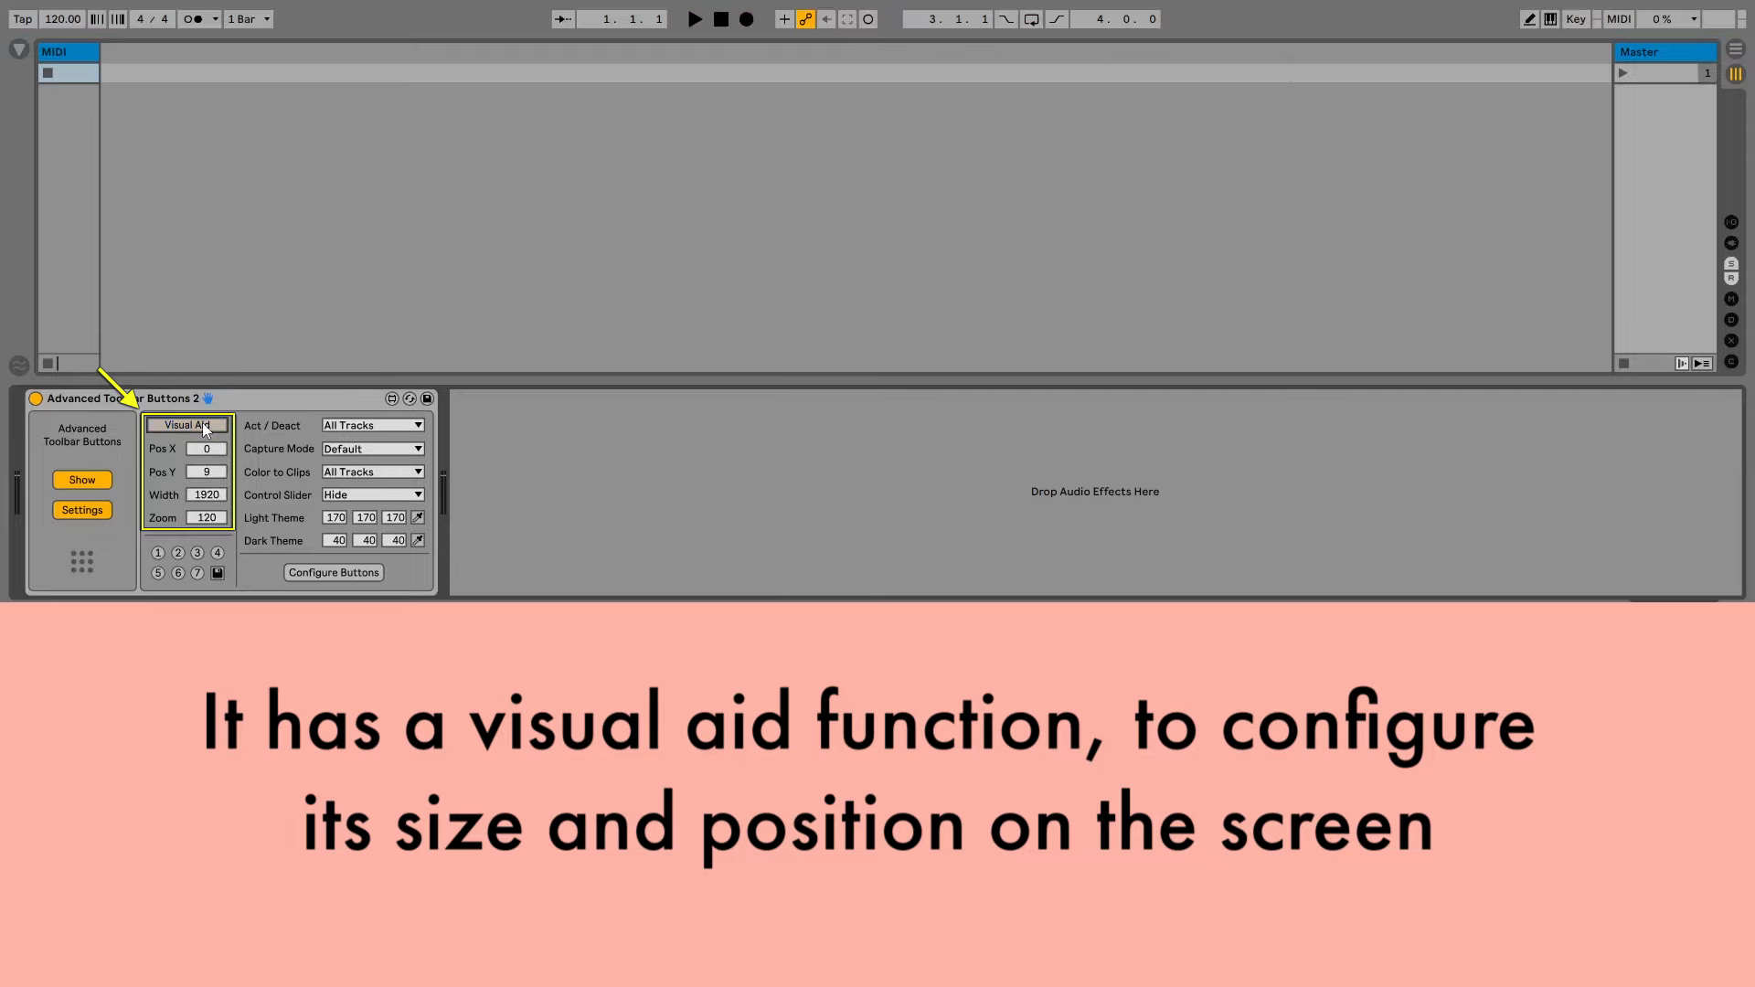
Step: Bring up the Configure Buttons window listing the bar's available commands
{"action": "left_click", "coordinate": [333, 572]}
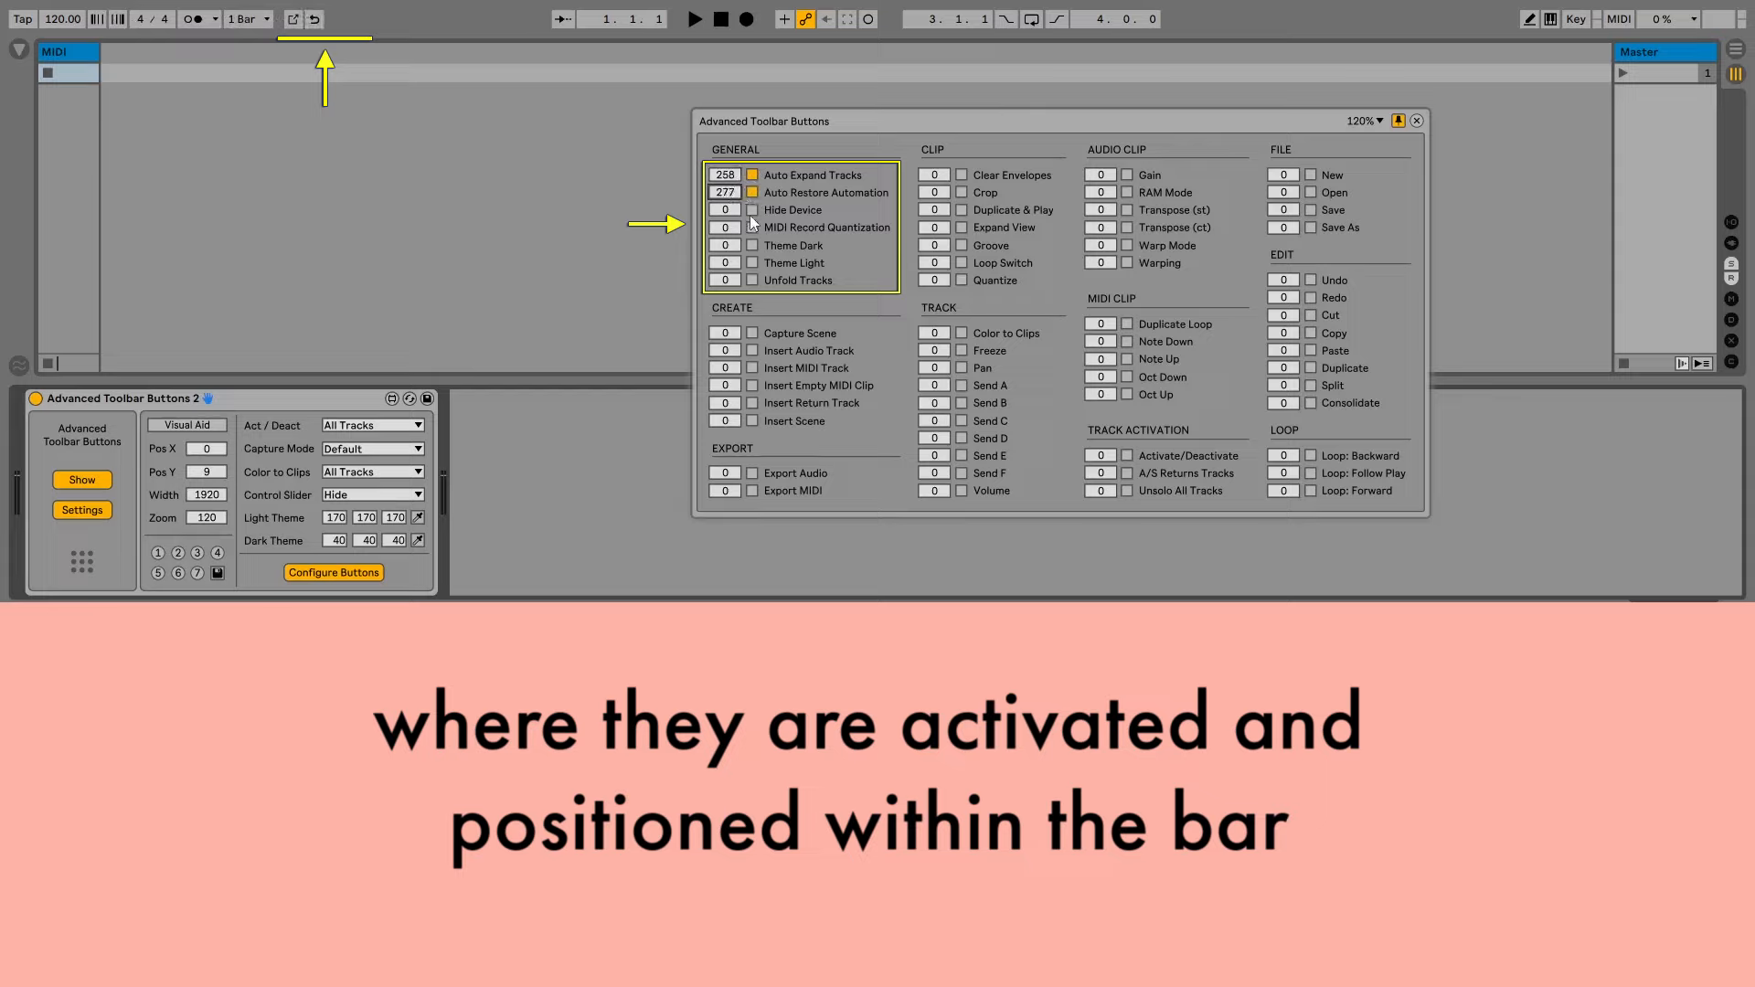
Step: Tick the General, Create, MIDI Clip, File and Edit entries so they join the bar
{"action": "left_click", "coordinate": [724, 208]}
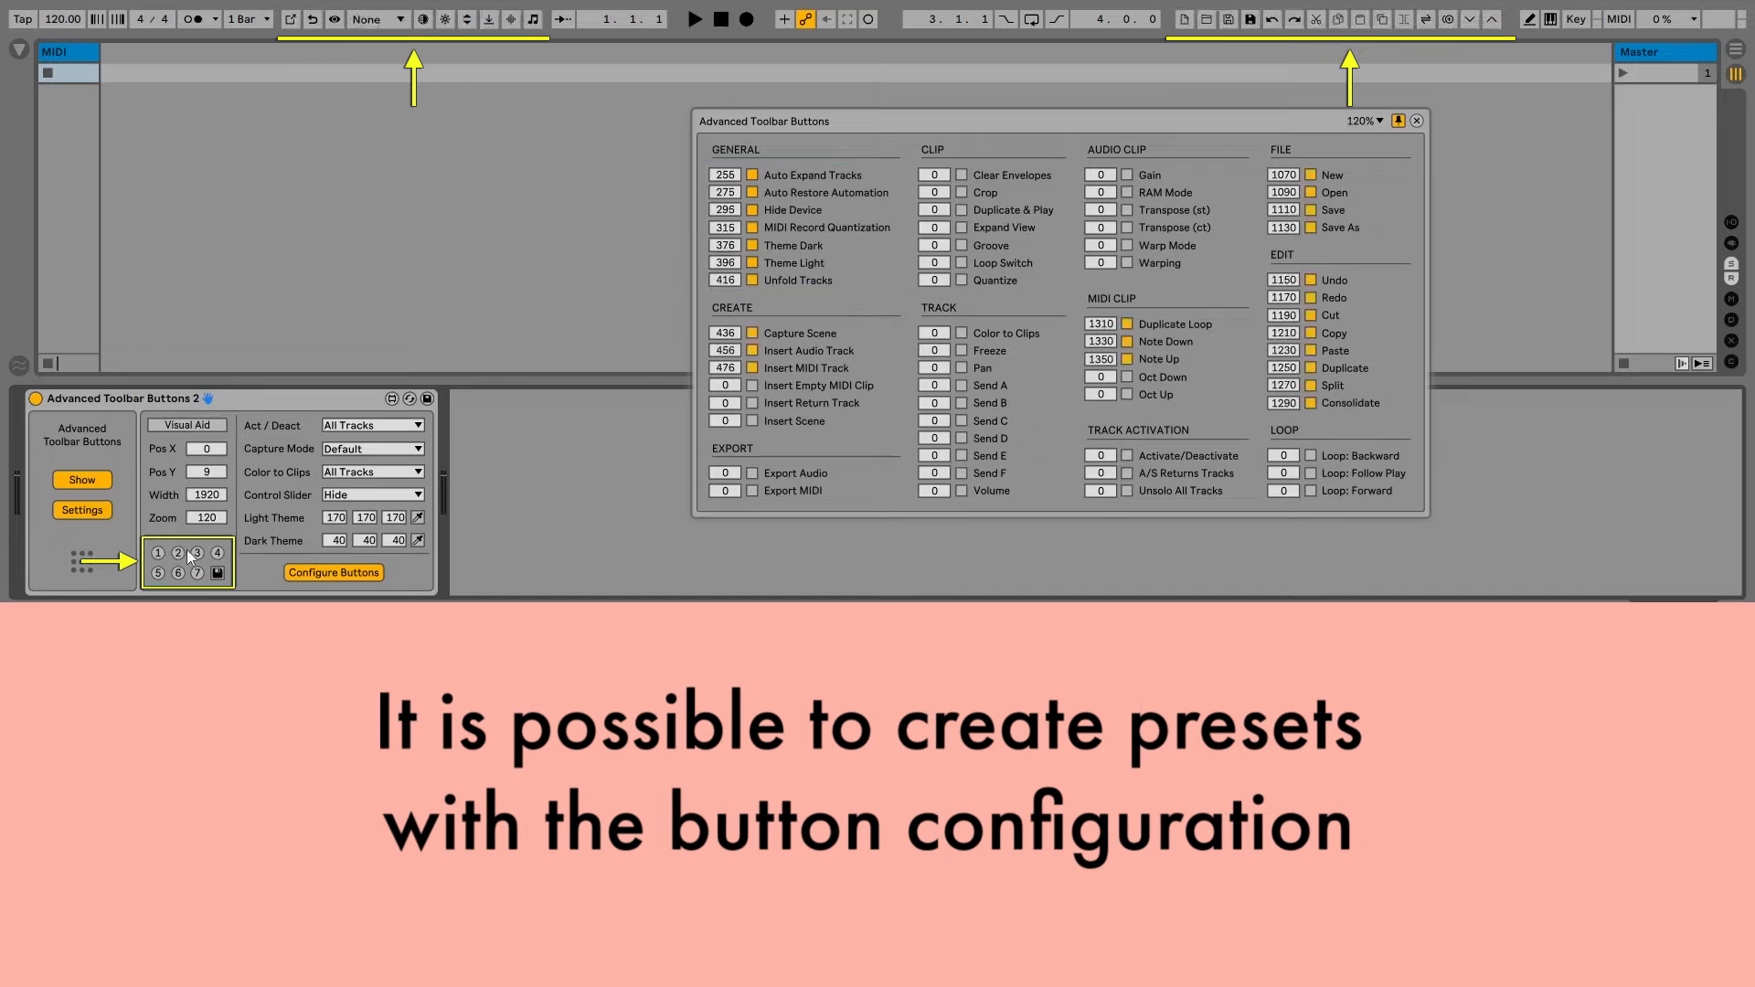
Step: Store the configuration in a preset slot and toggle the floating bar's display
{"action": "left_click", "coordinate": [216, 560]}
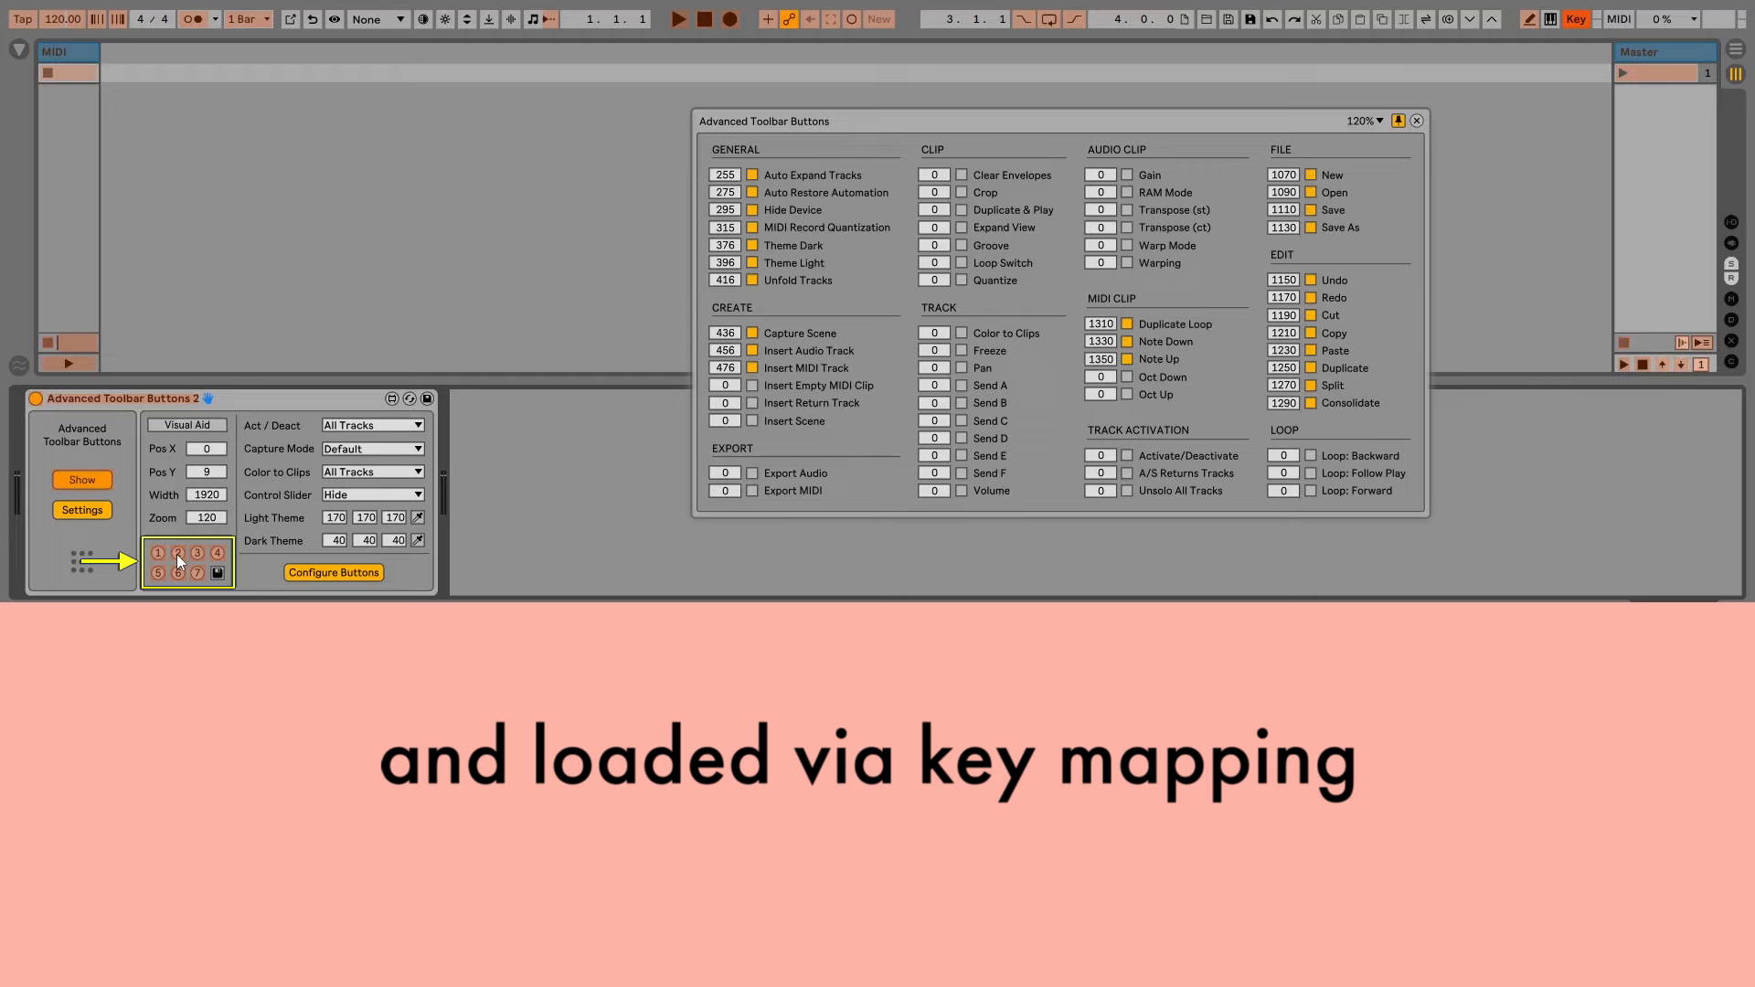
{"action": "left_click", "coordinate": [81, 479]}
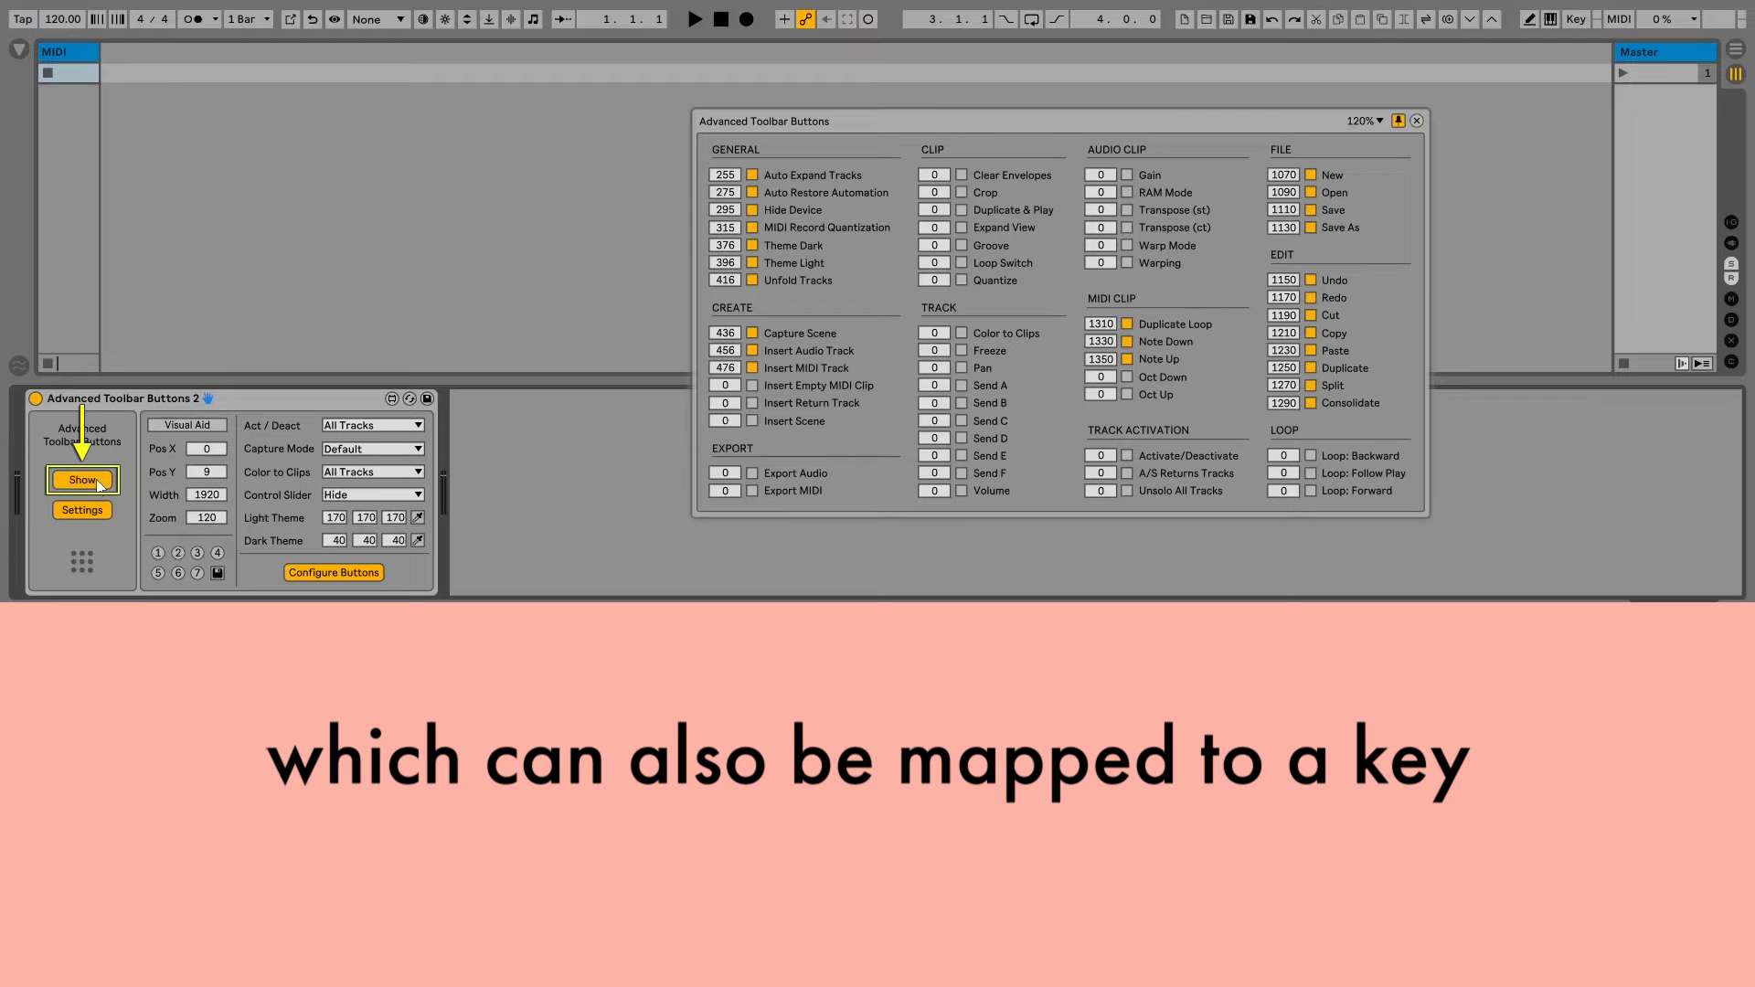
{"action": "left_click", "coordinate": [82, 481]}
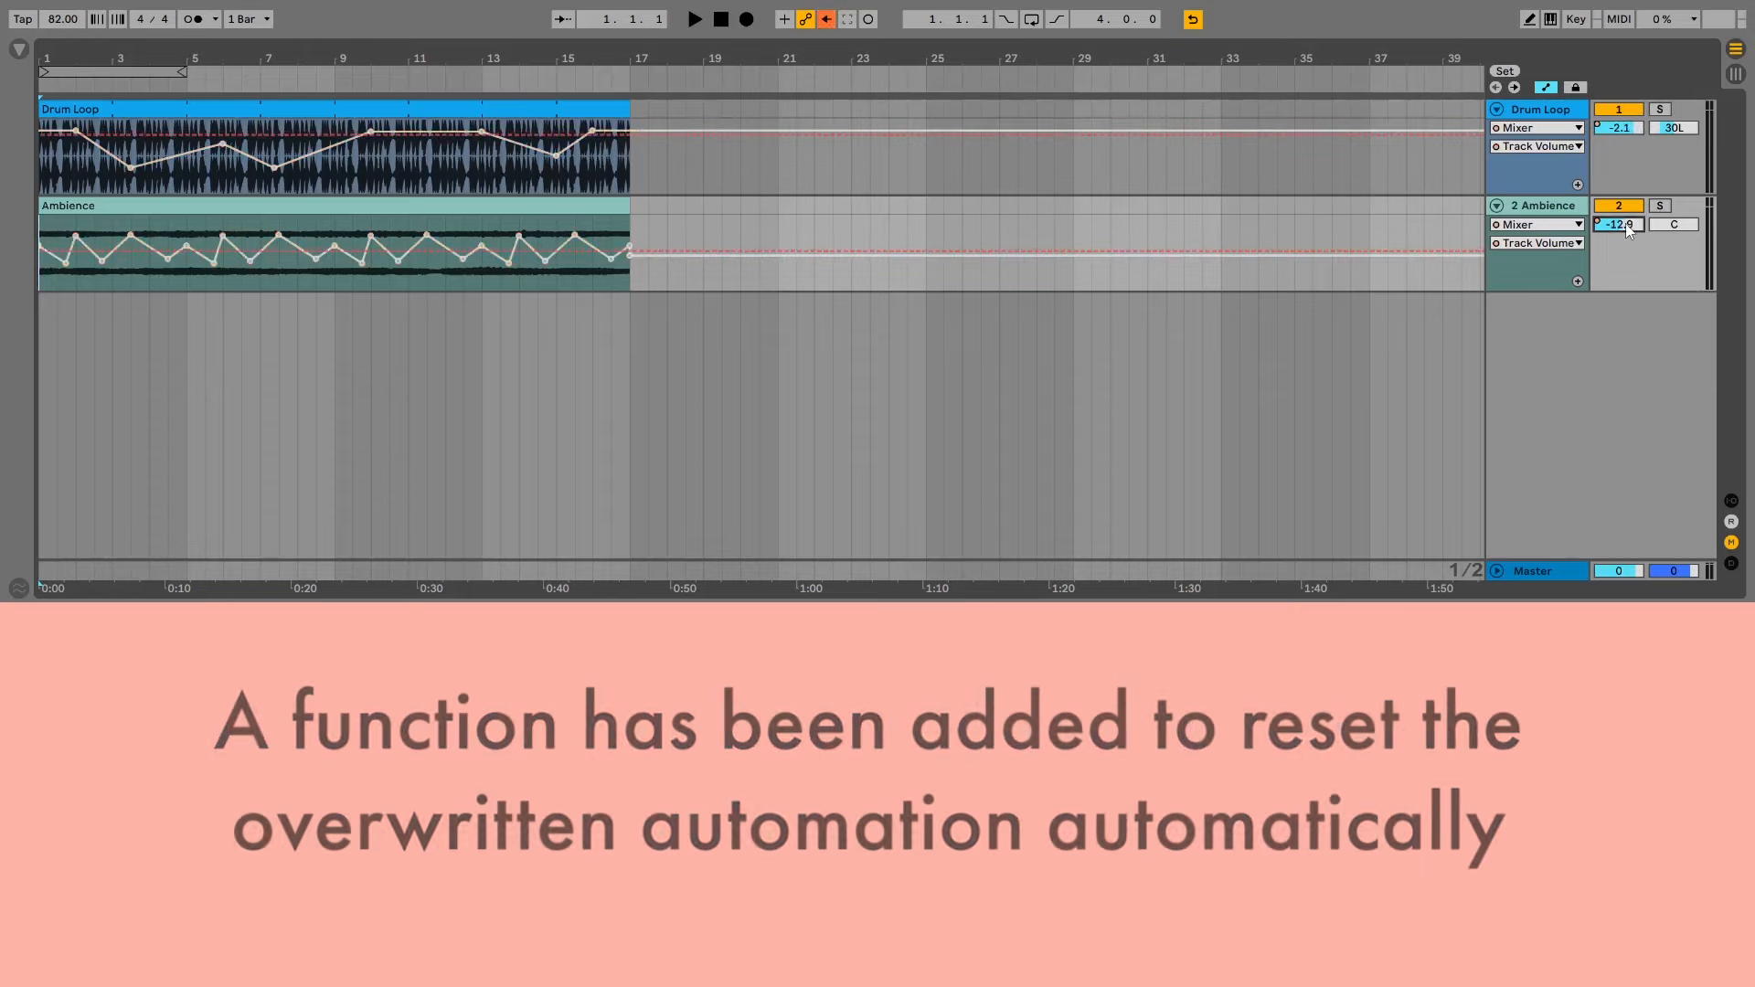
Step: Play and stop the arrangement to reset overridden automation, then give clips their track colours
{"action": "left_click", "coordinate": [693, 18]}
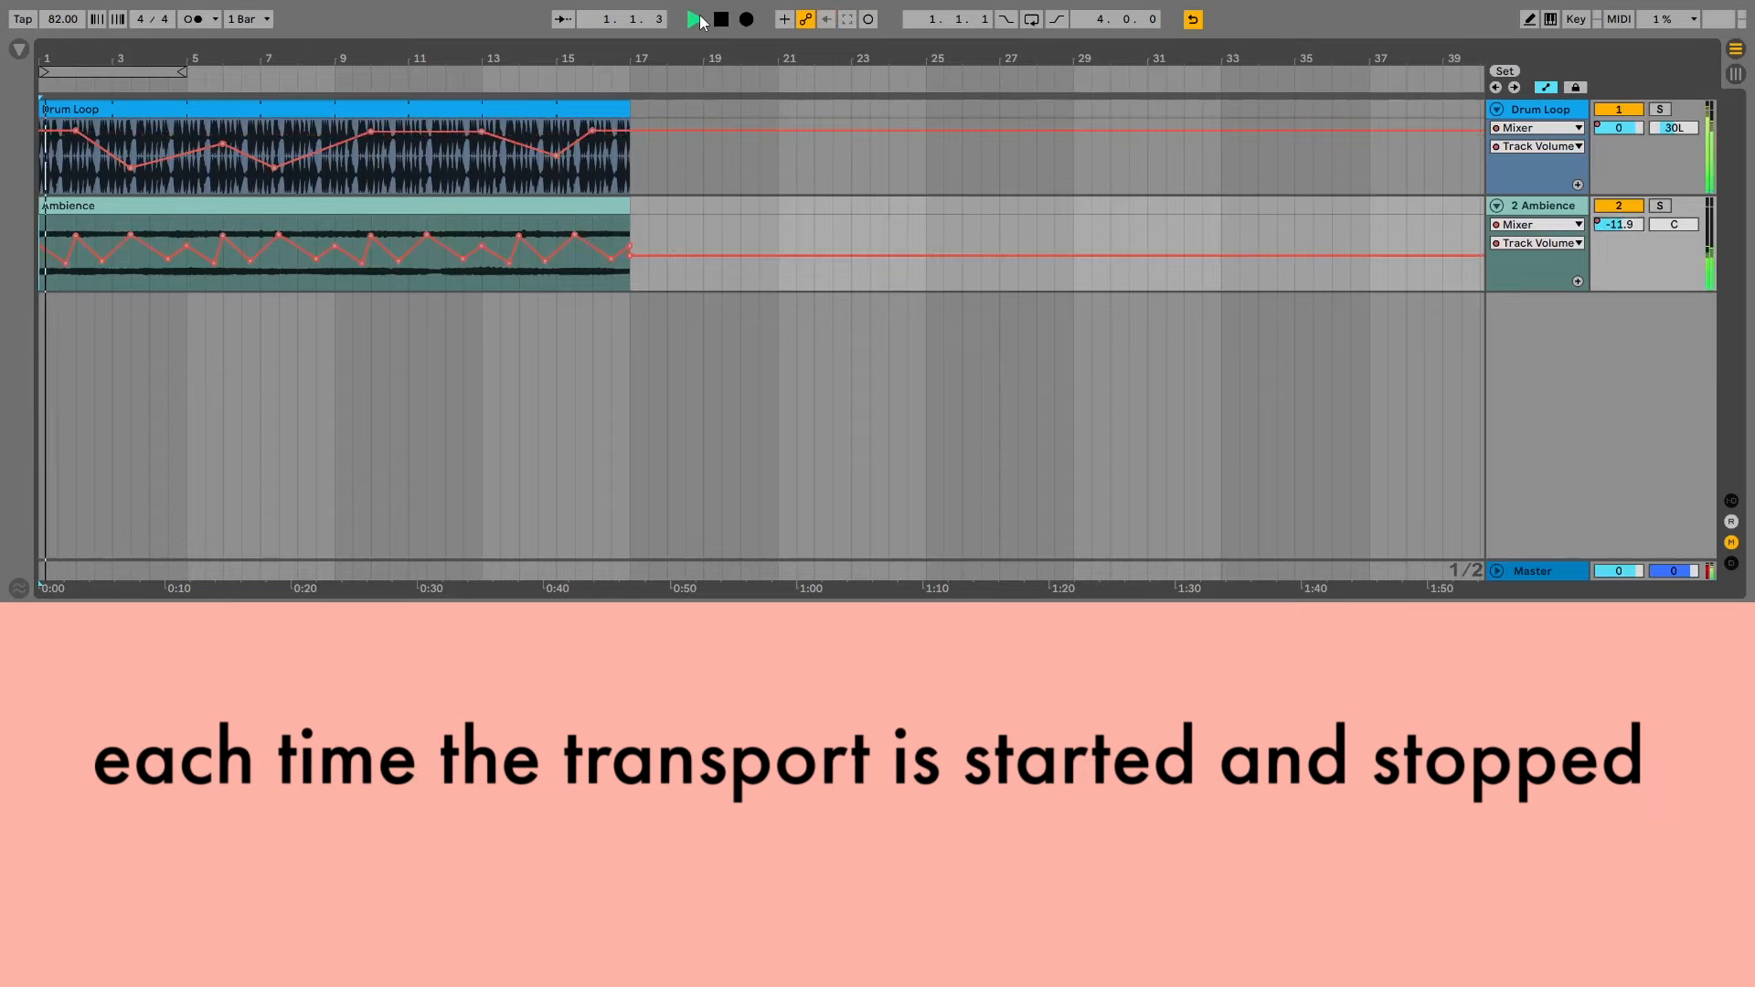
{"action": "left_click", "coordinate": [695, 18]}
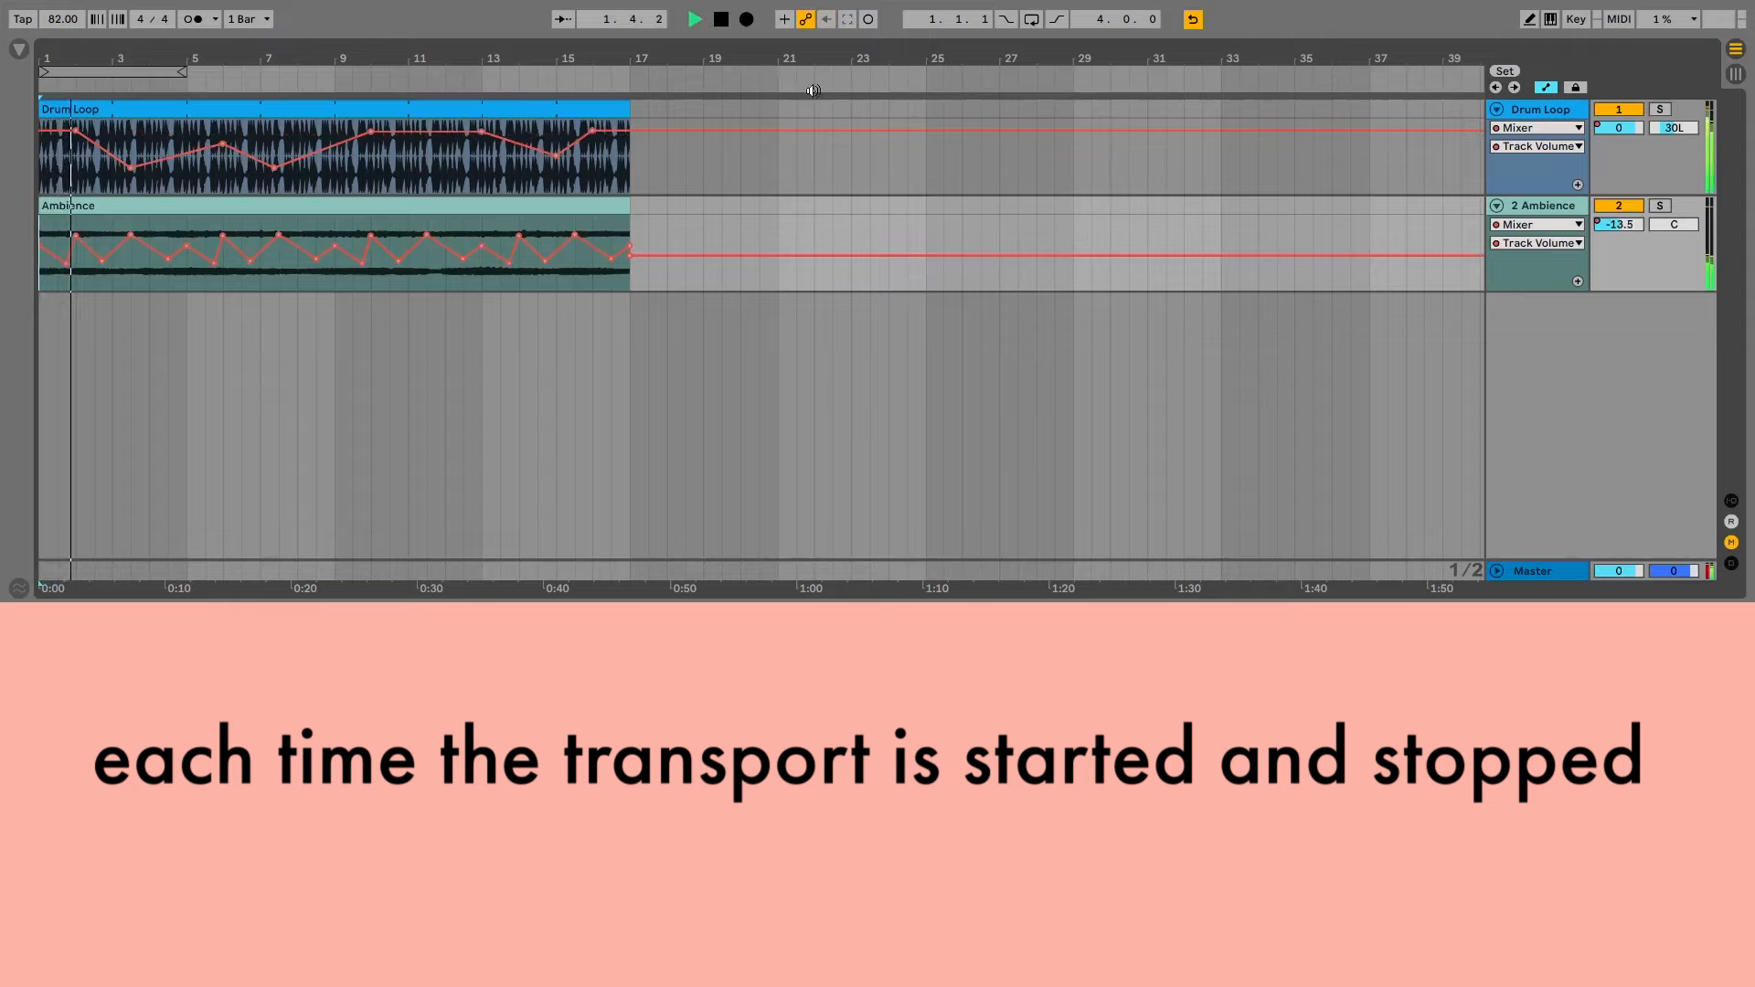
{"action": "left_click", "coordinate": [693, 19]}
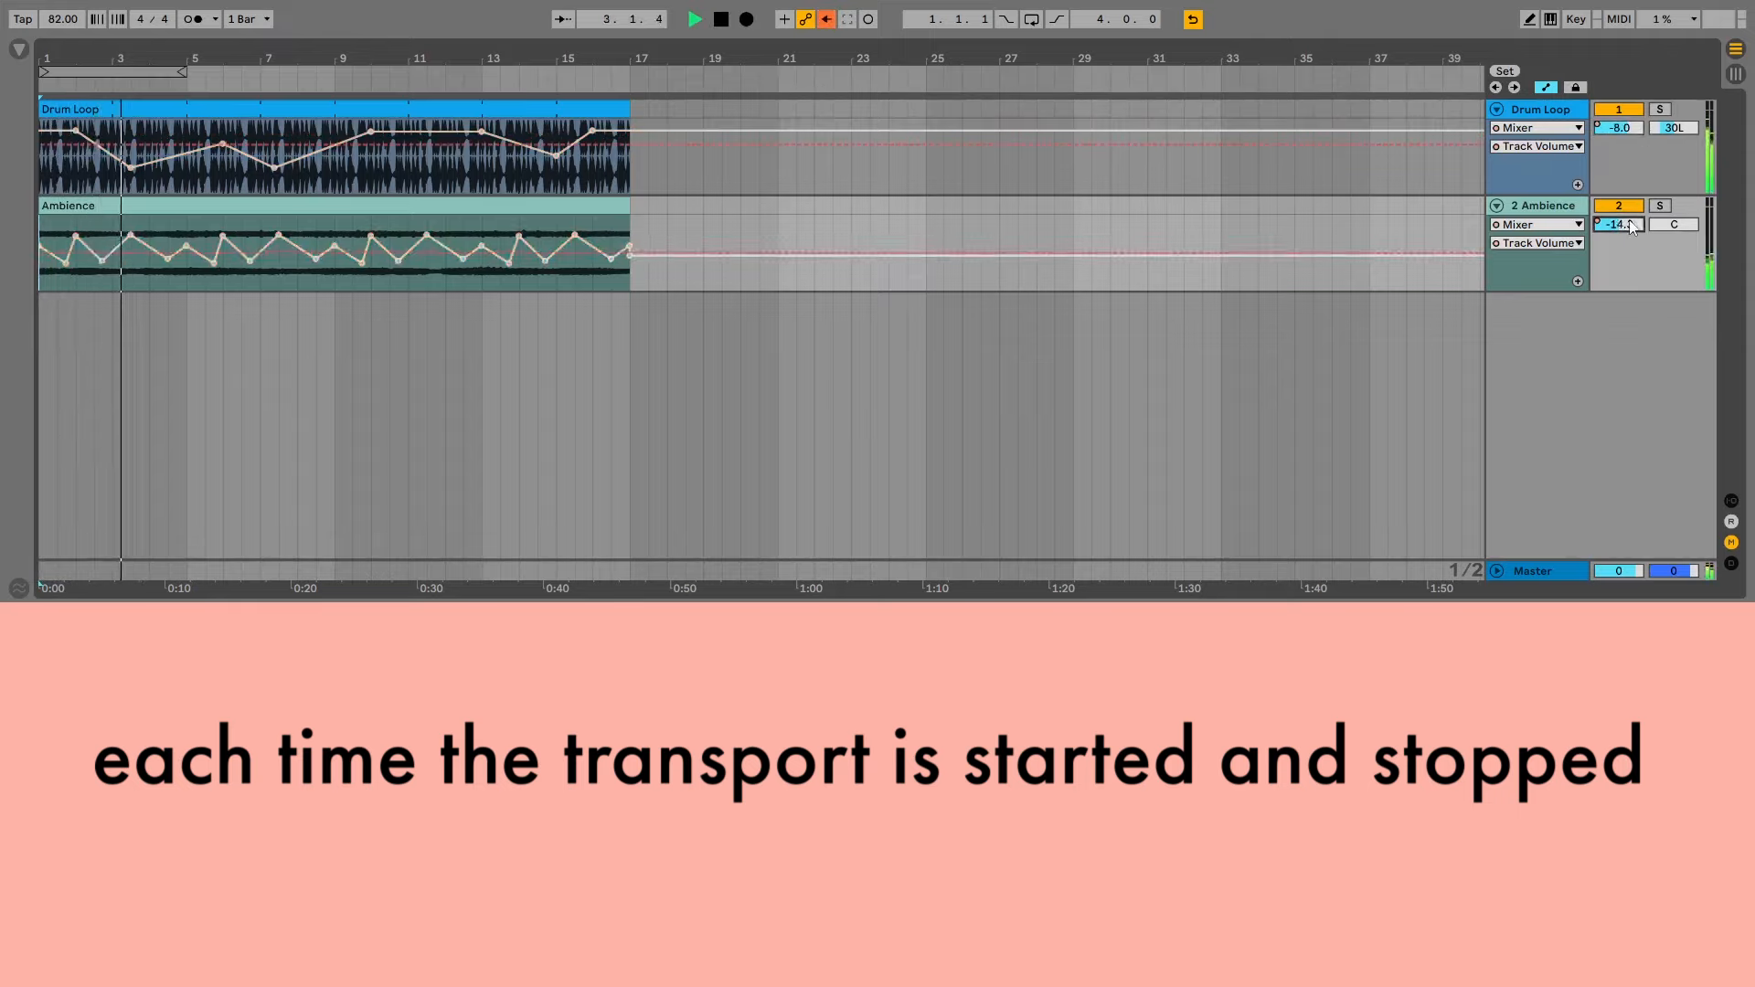
{"action": "left_click", "coordinate": [695, 19]}
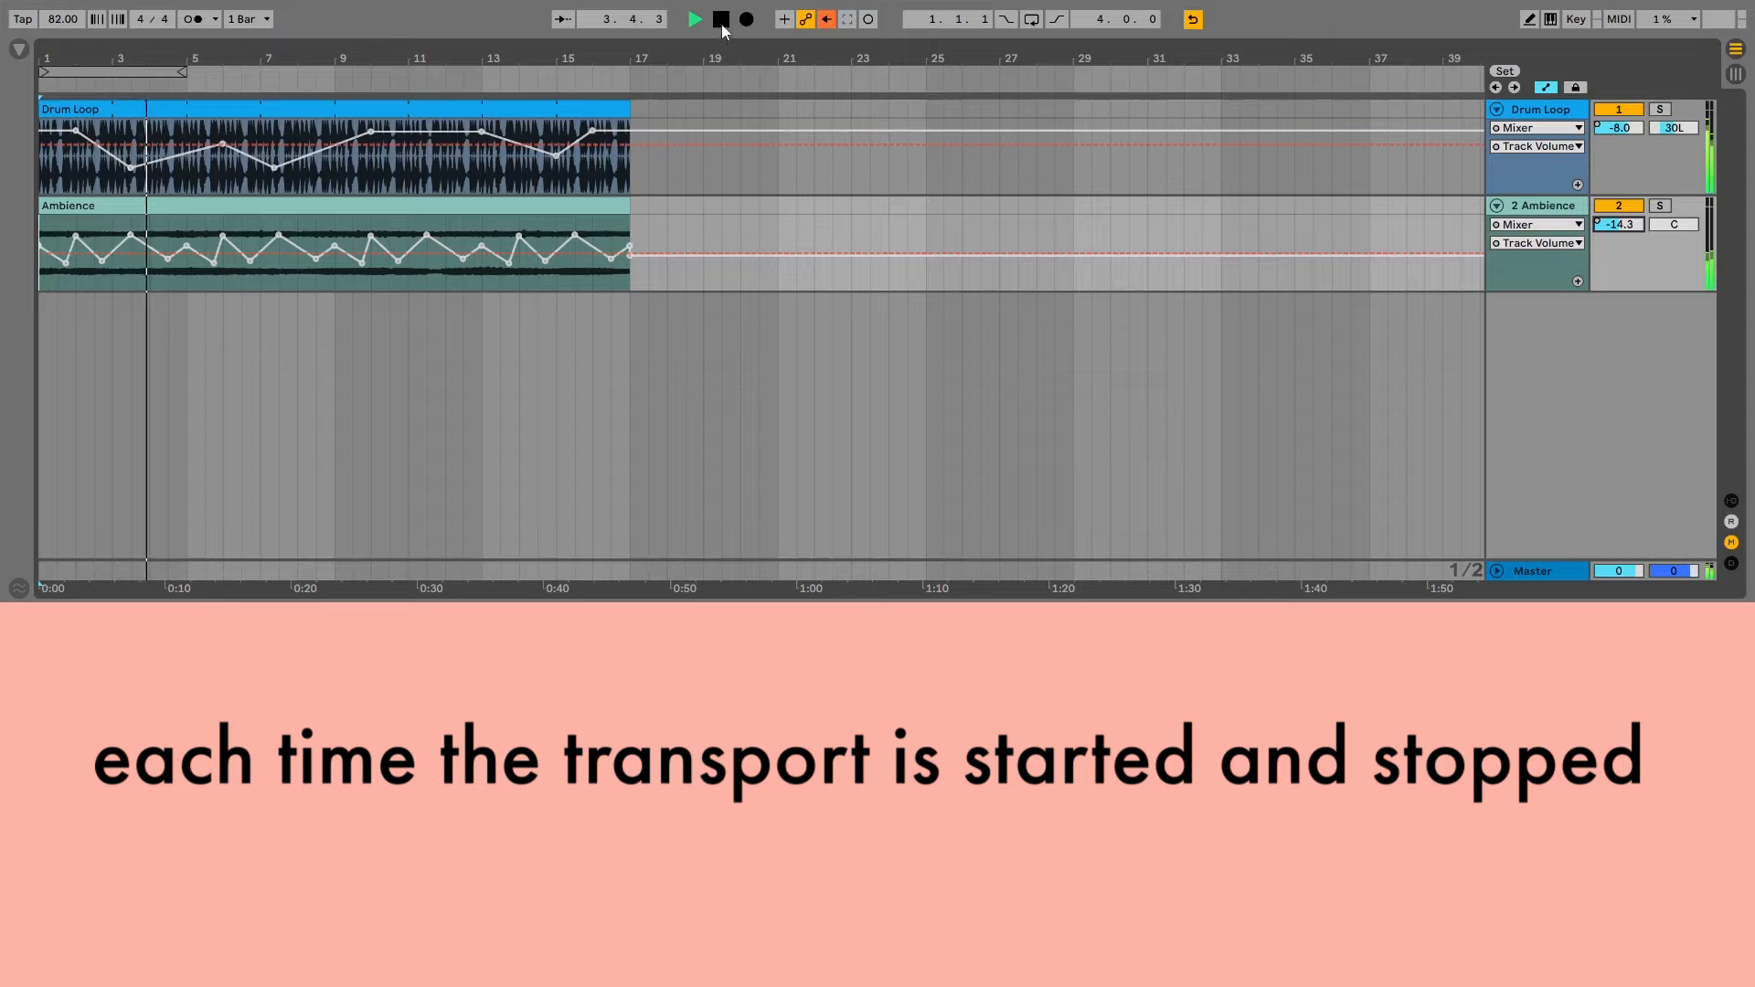
{"action": "left_click", "coordinate": [721, 18]}
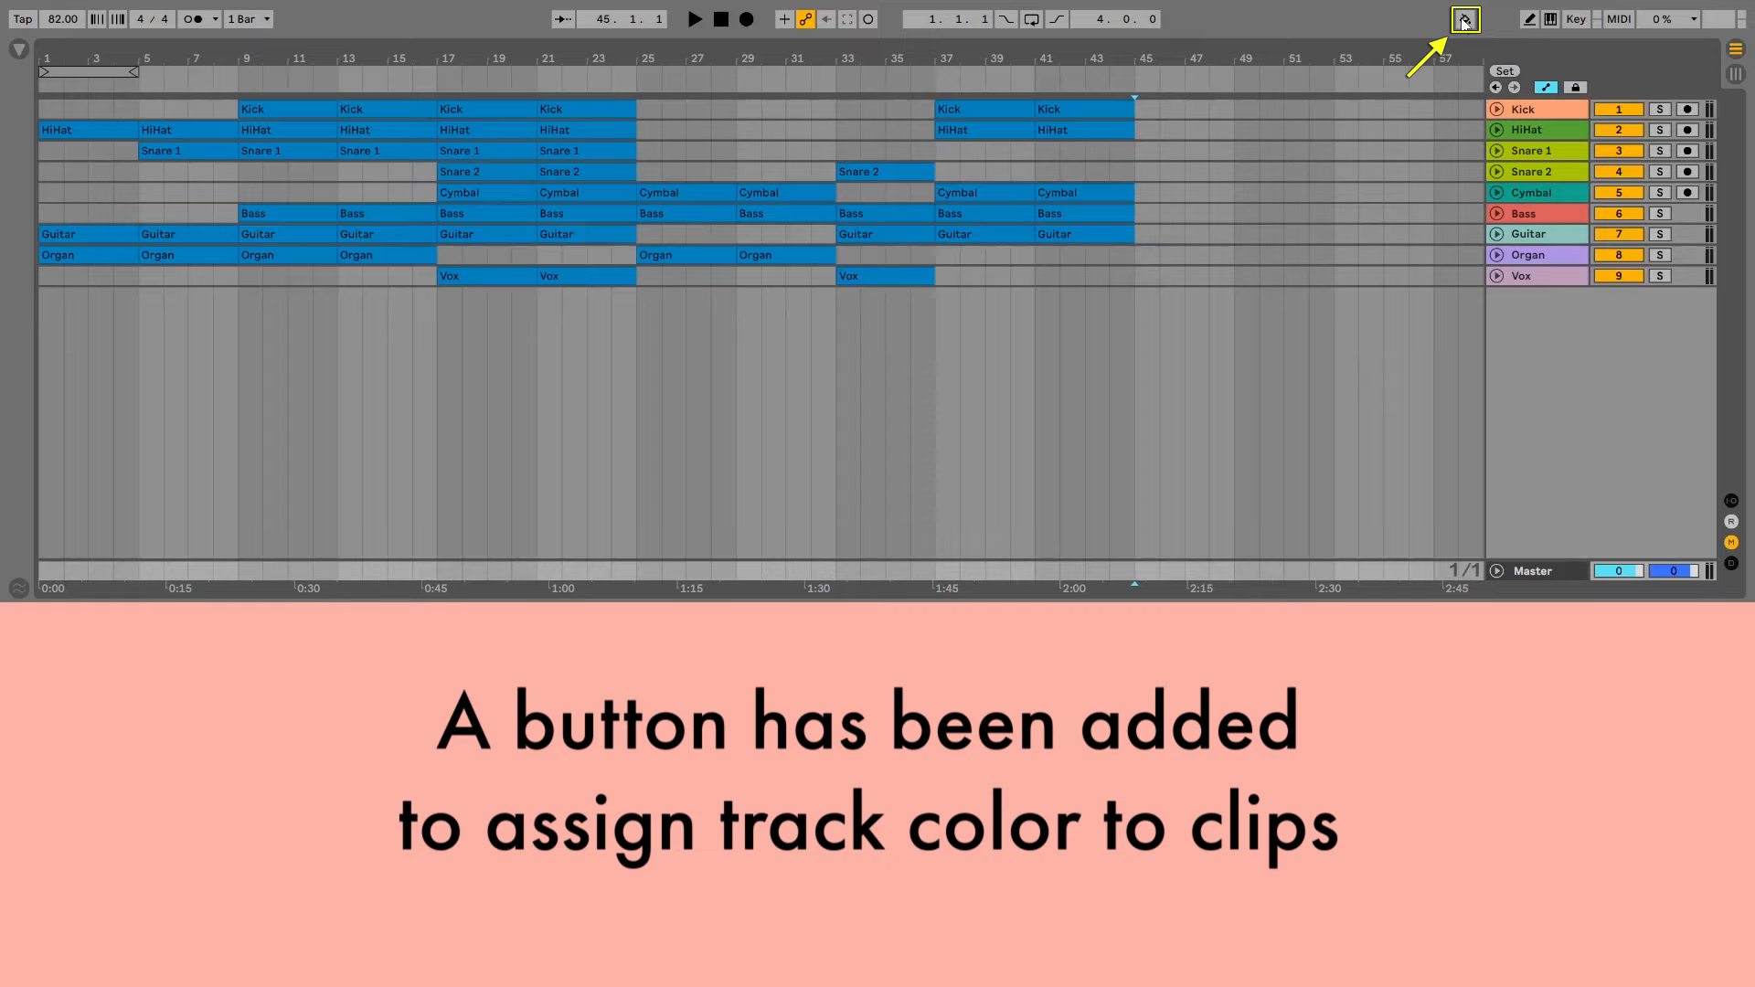
{"action": "left_click", "coordinate": [1463, 18]}
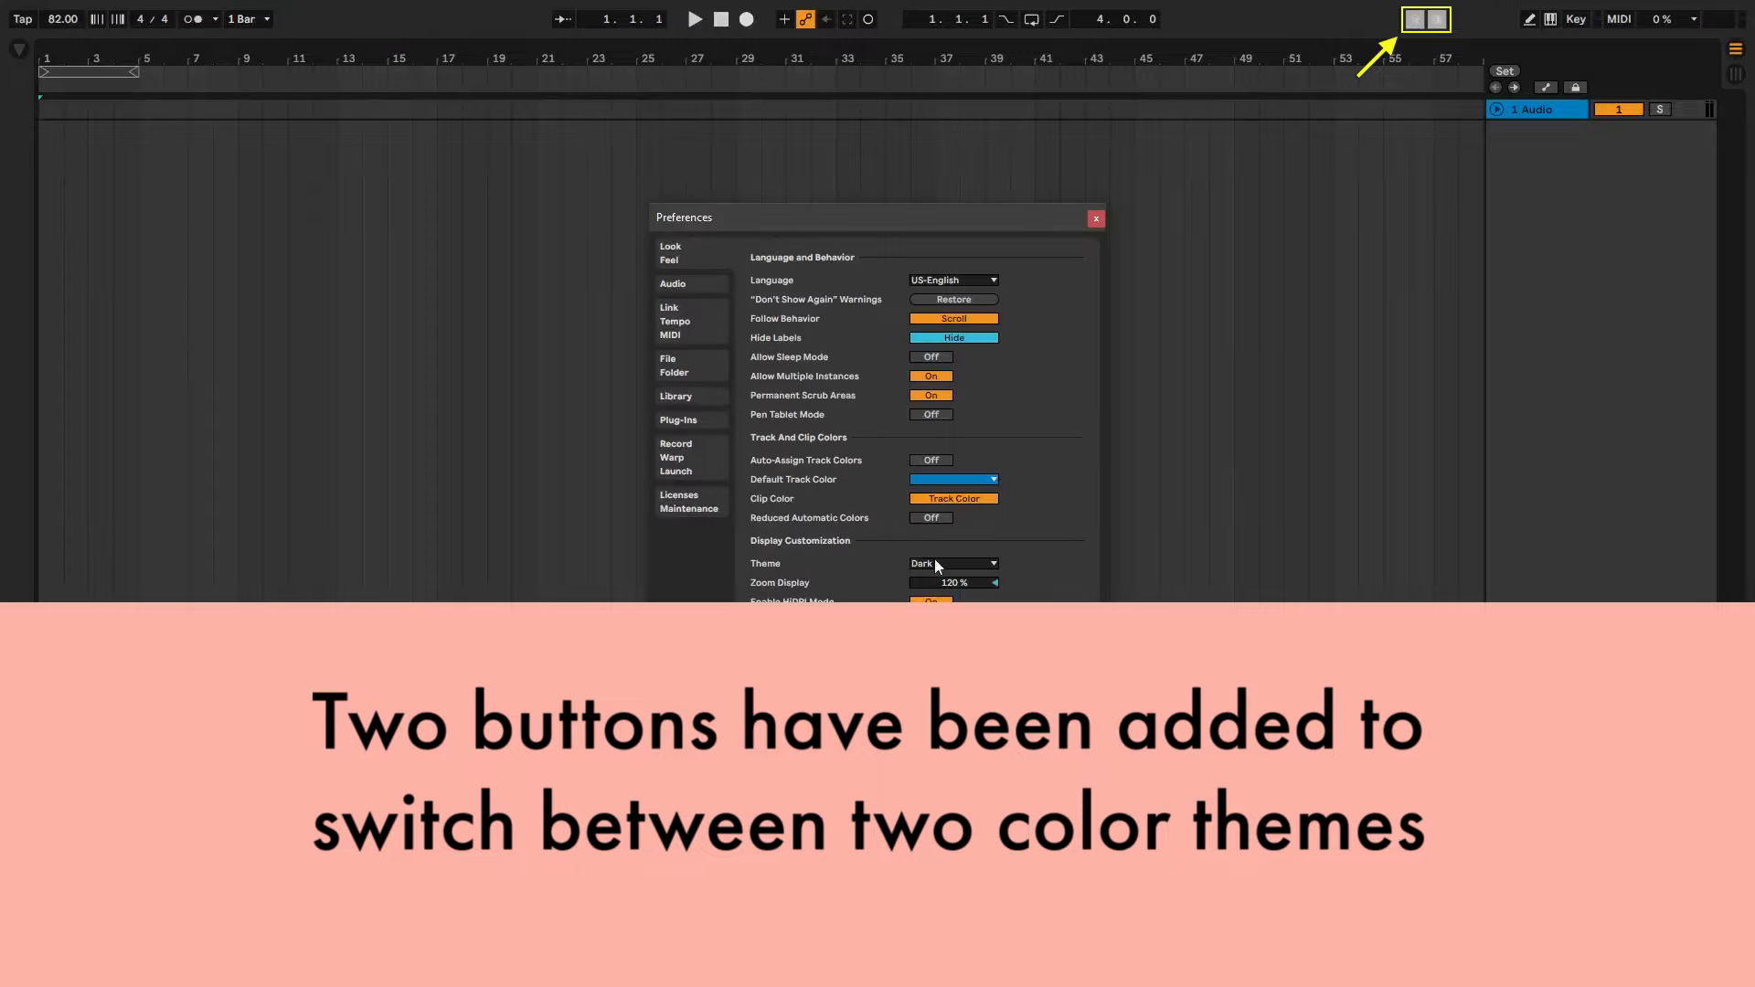
Step: Close Preferences and switch back to the light colour theme from the bar
{"action": "left_click", "coordinate": [951, 563]}
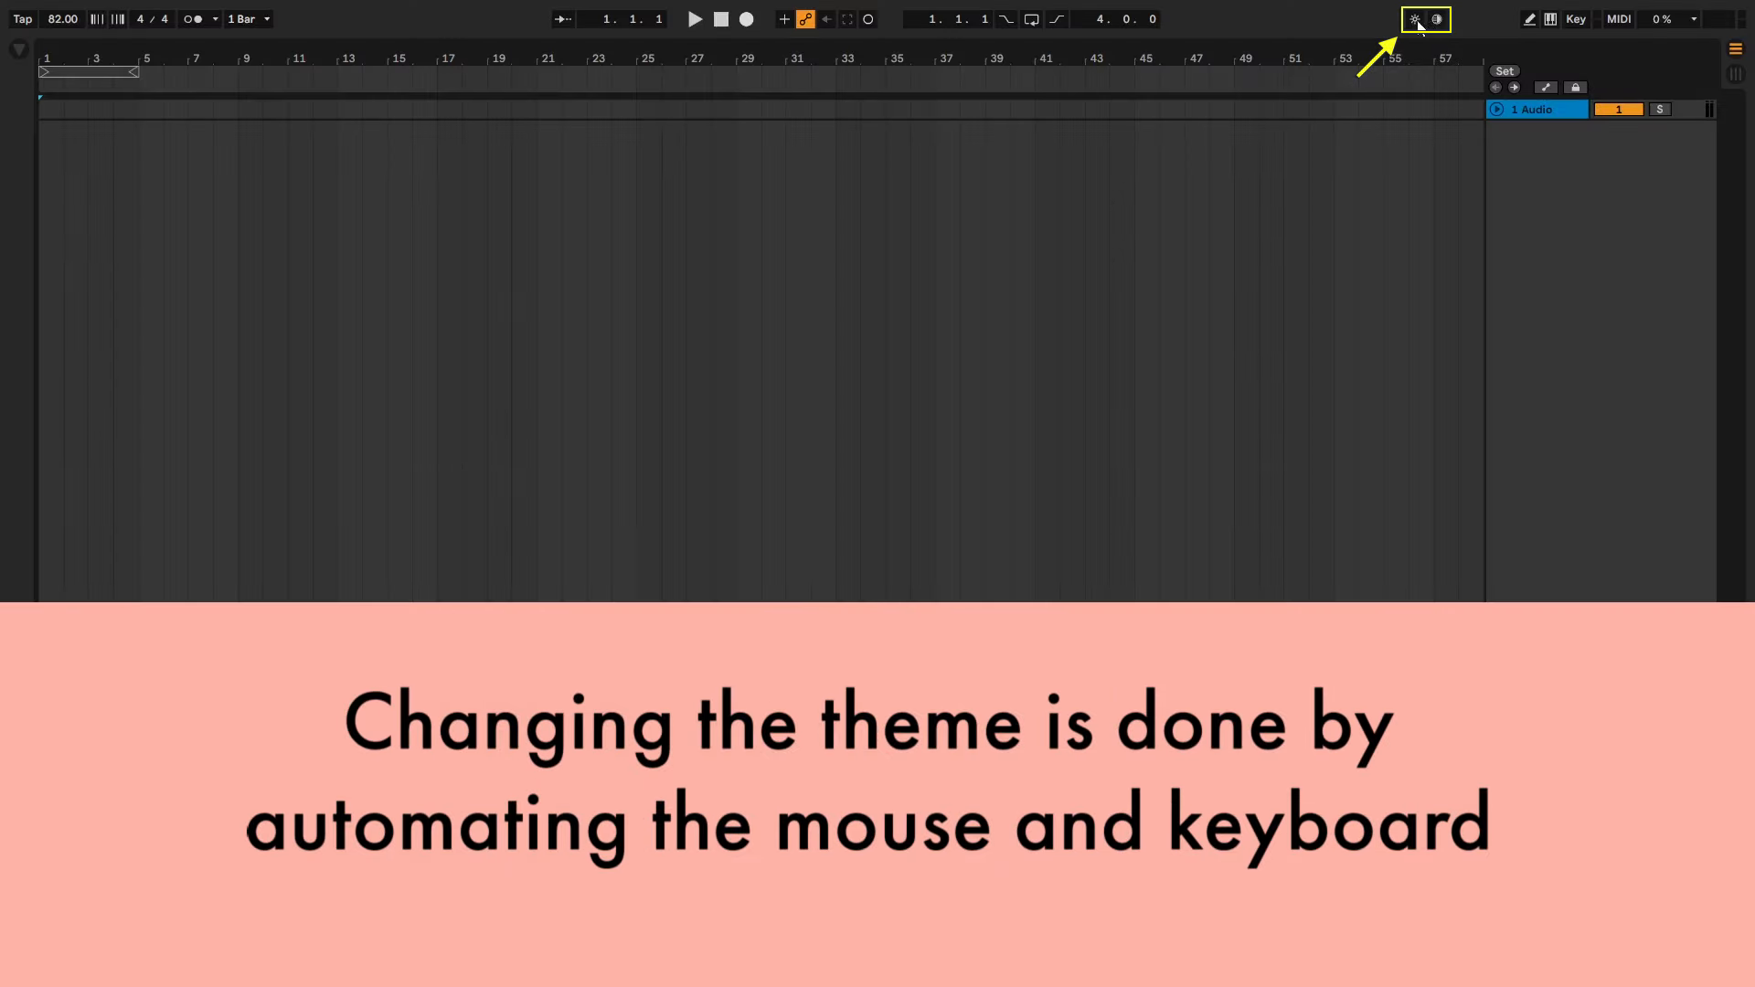
{"action": "left_click", "coordinate": [1414, 18]}
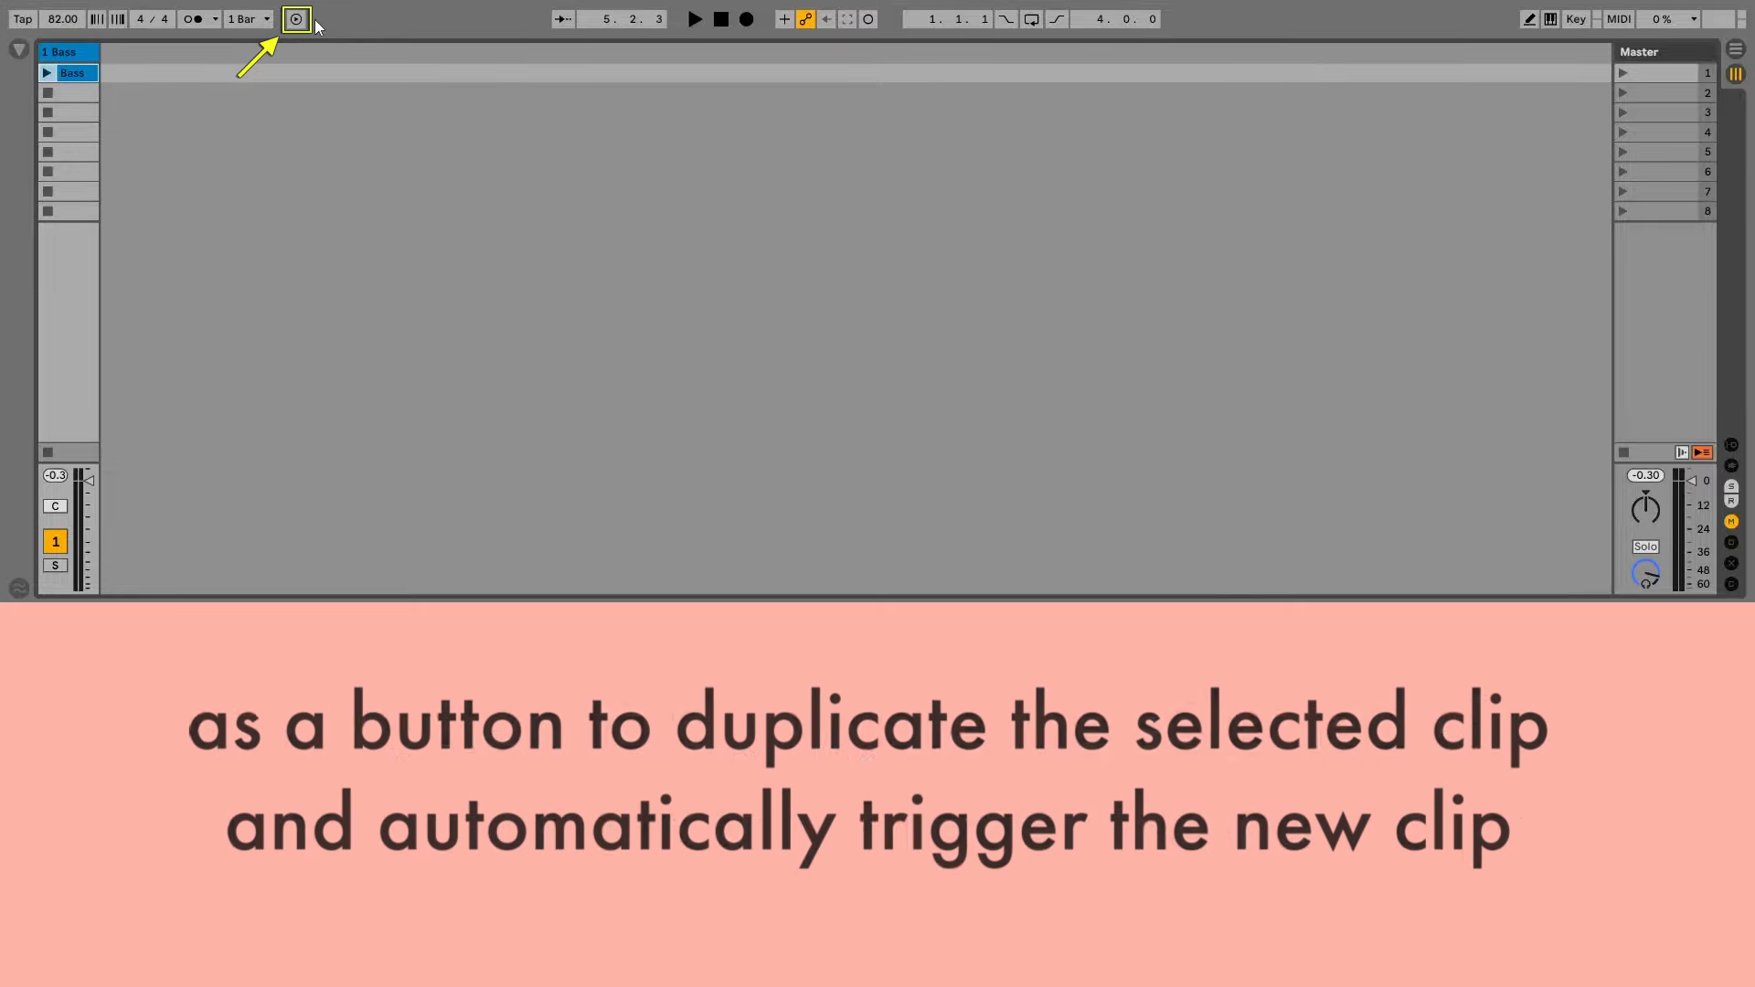
Step: Duplicate the Bass clip's loop from the bar's Duplicate Loop button
{"action": "left_click", "coordinate": [297, 18]}
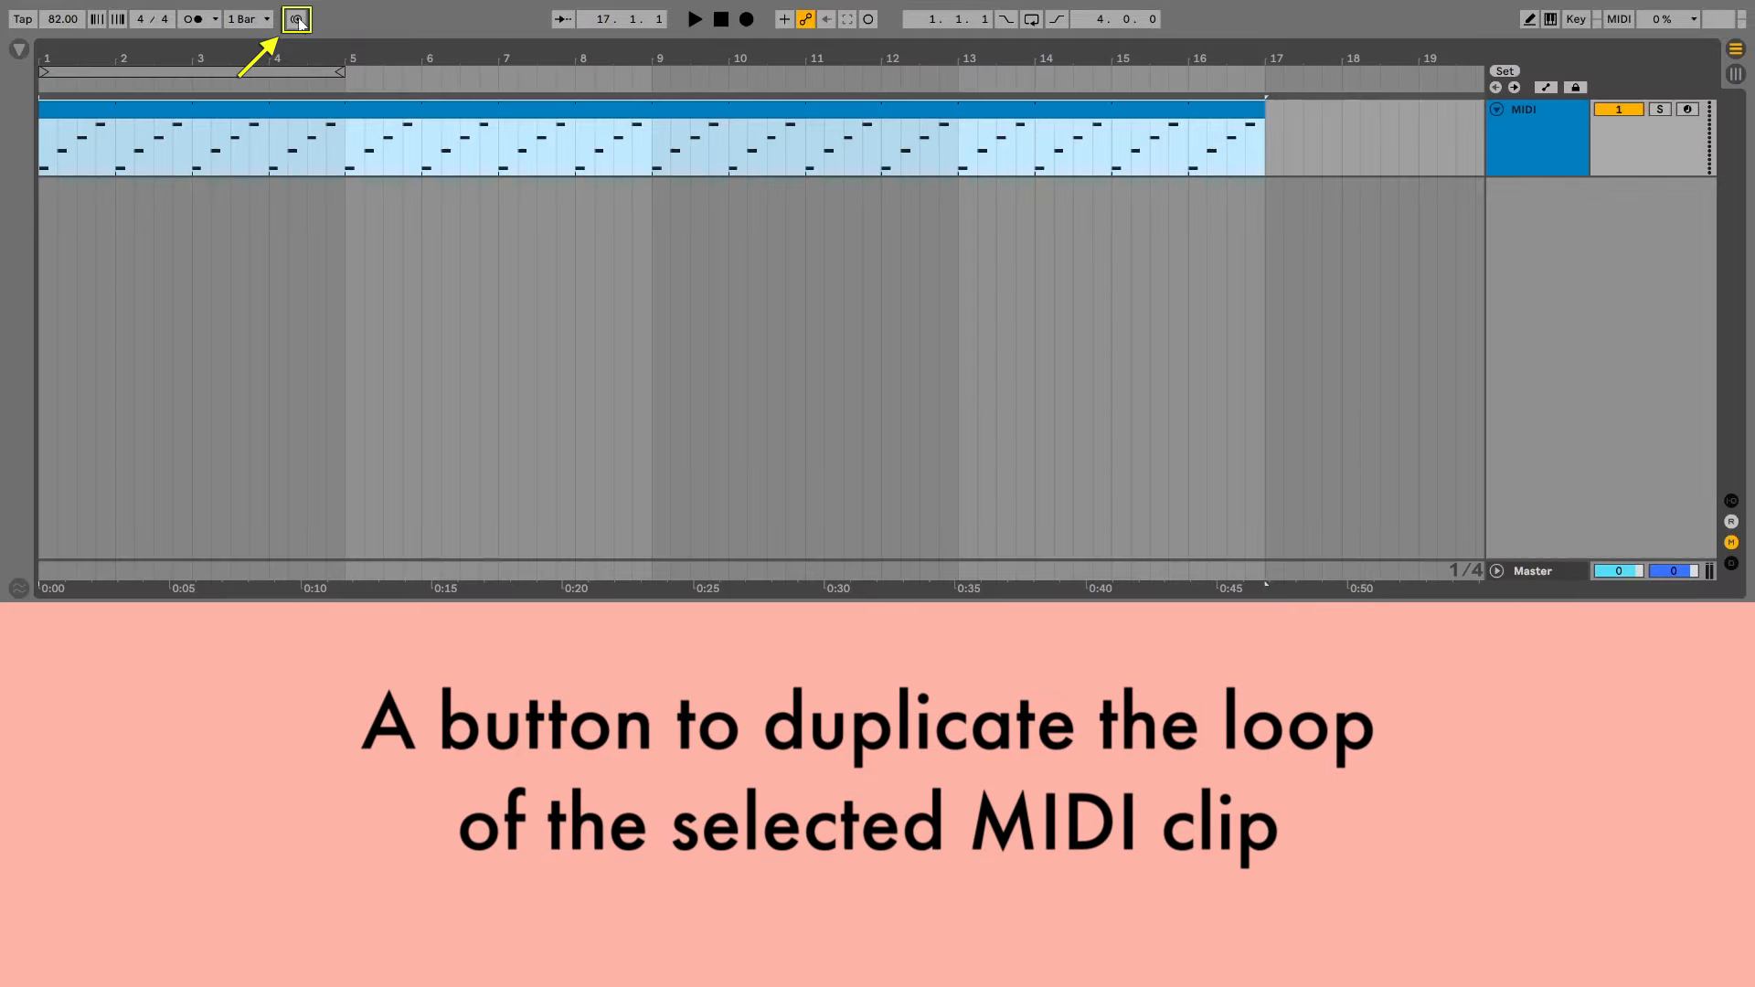
Step: Duplicate the MIDI clip's loop twice more with the bar button
{"action": "left_click", "coordinate": [296, 18]}
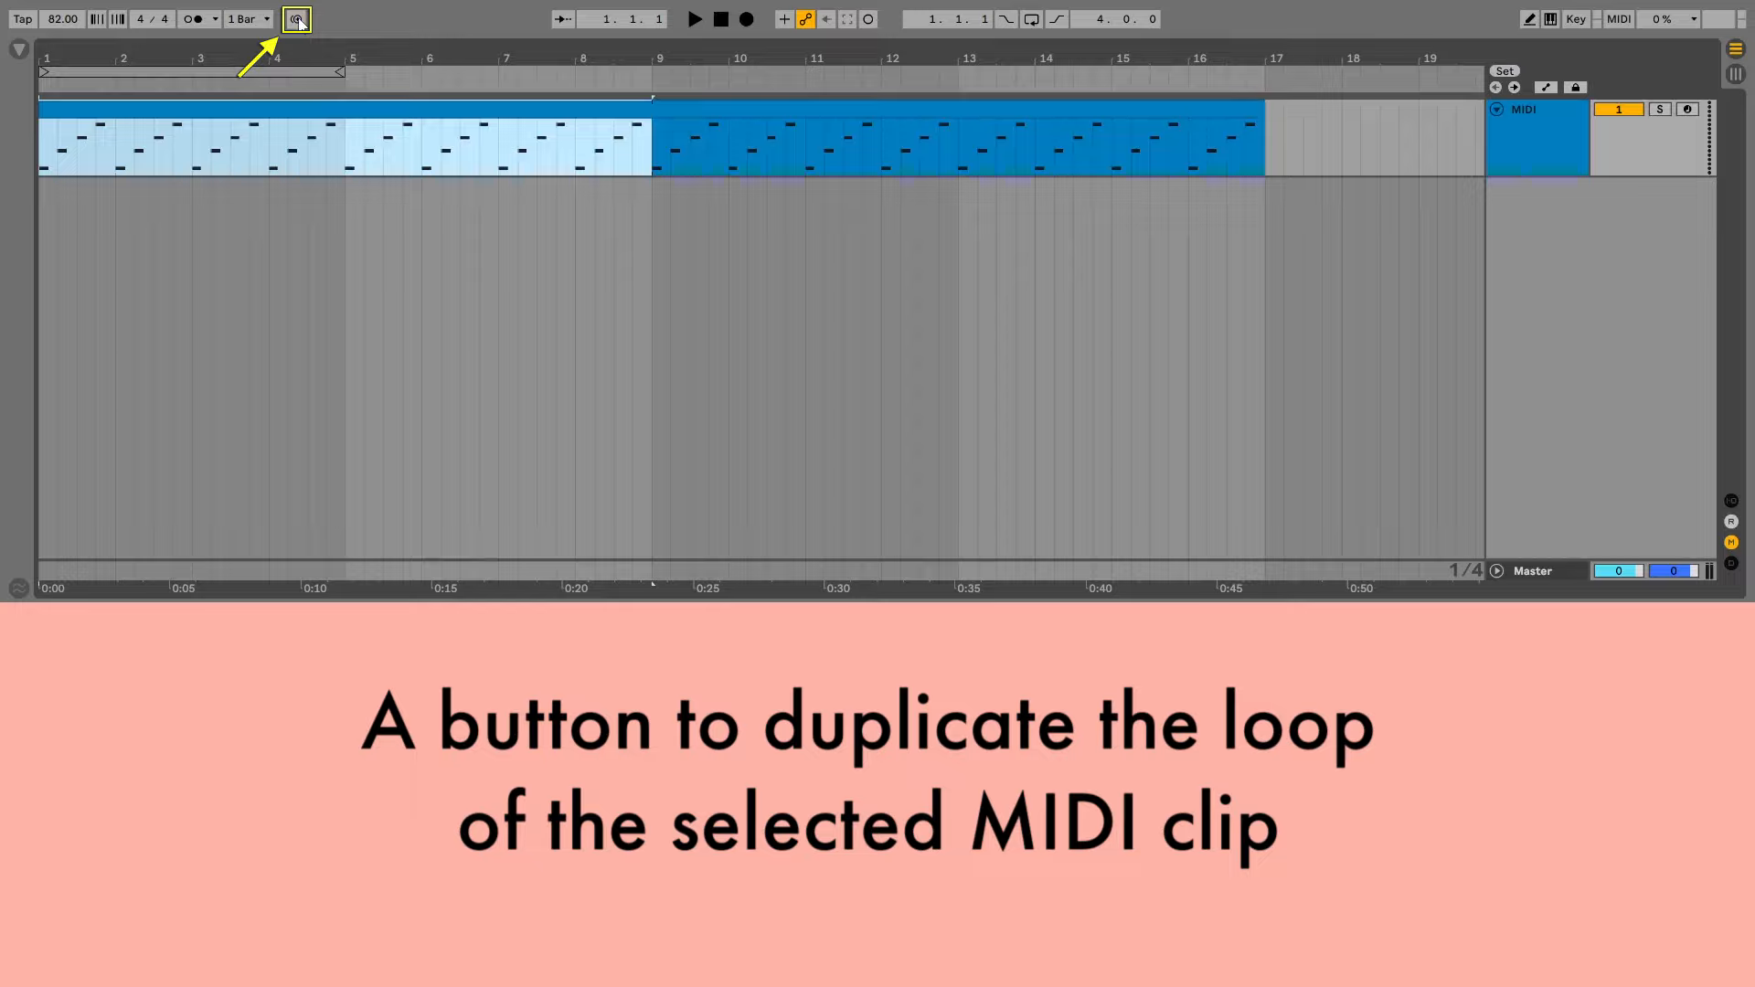
{"action": "left_click", "coordinate": [296, 19]}
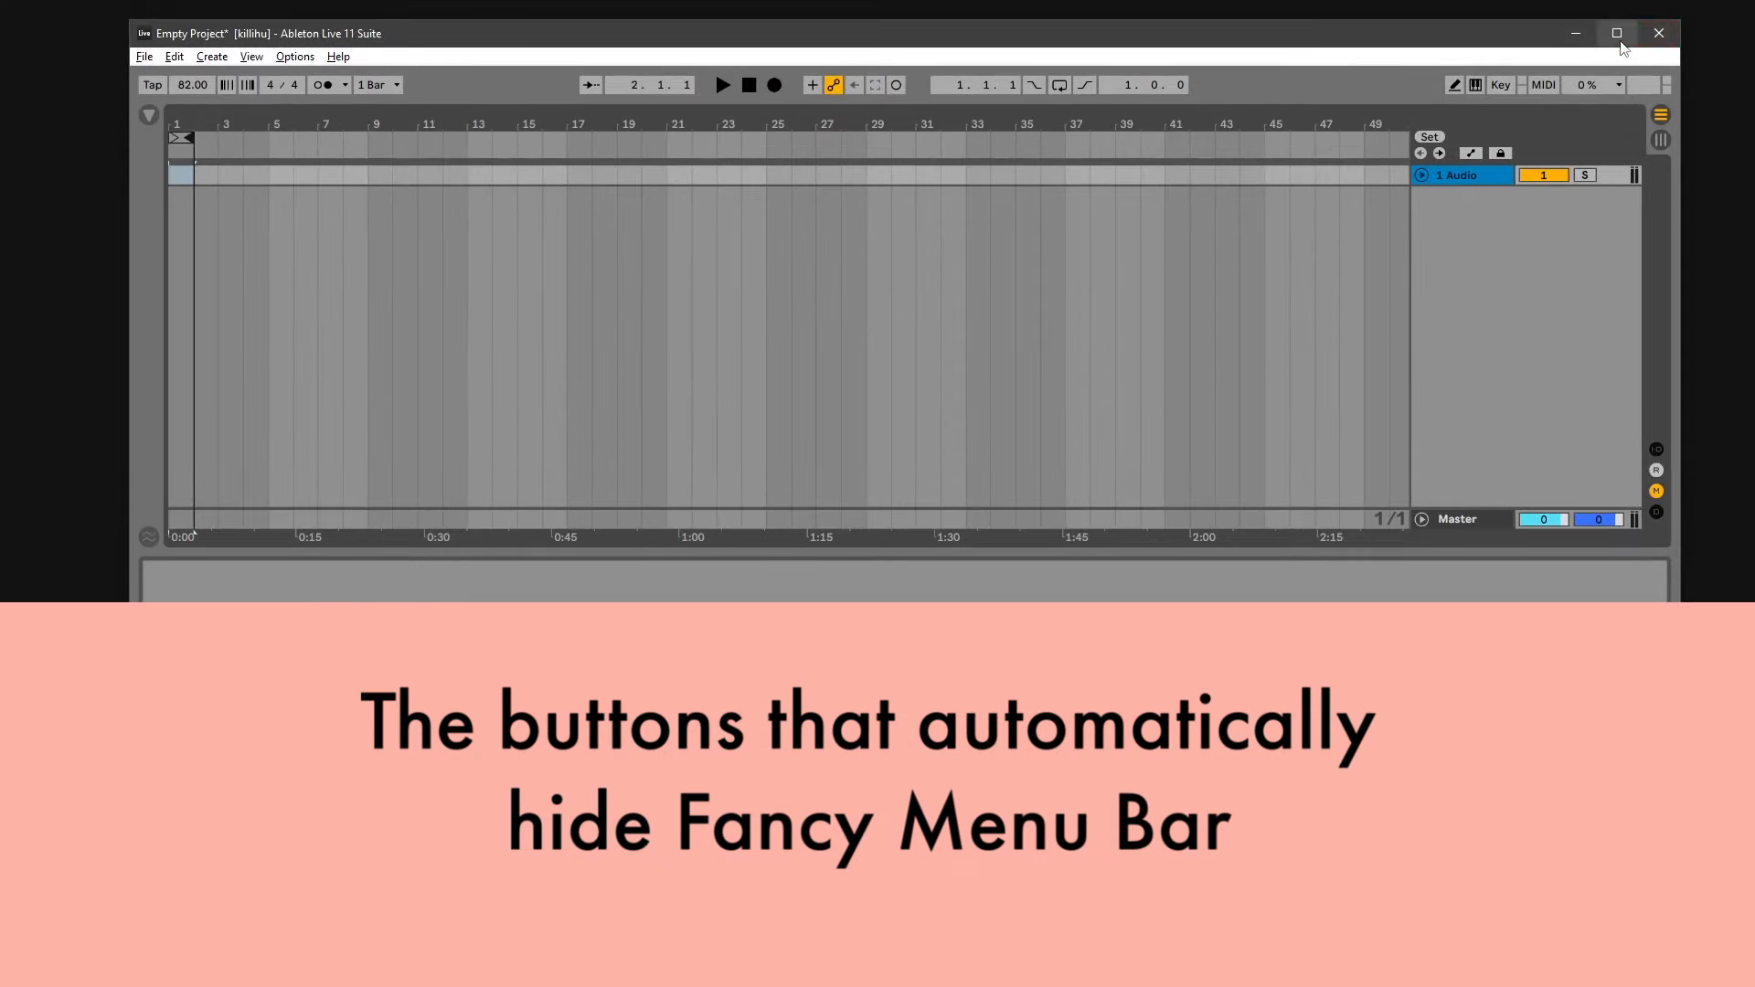
Step: Maximise the project window from the title bar so the button bar reappears
{"action": "left_click", "coordinate": [1616, 33]}
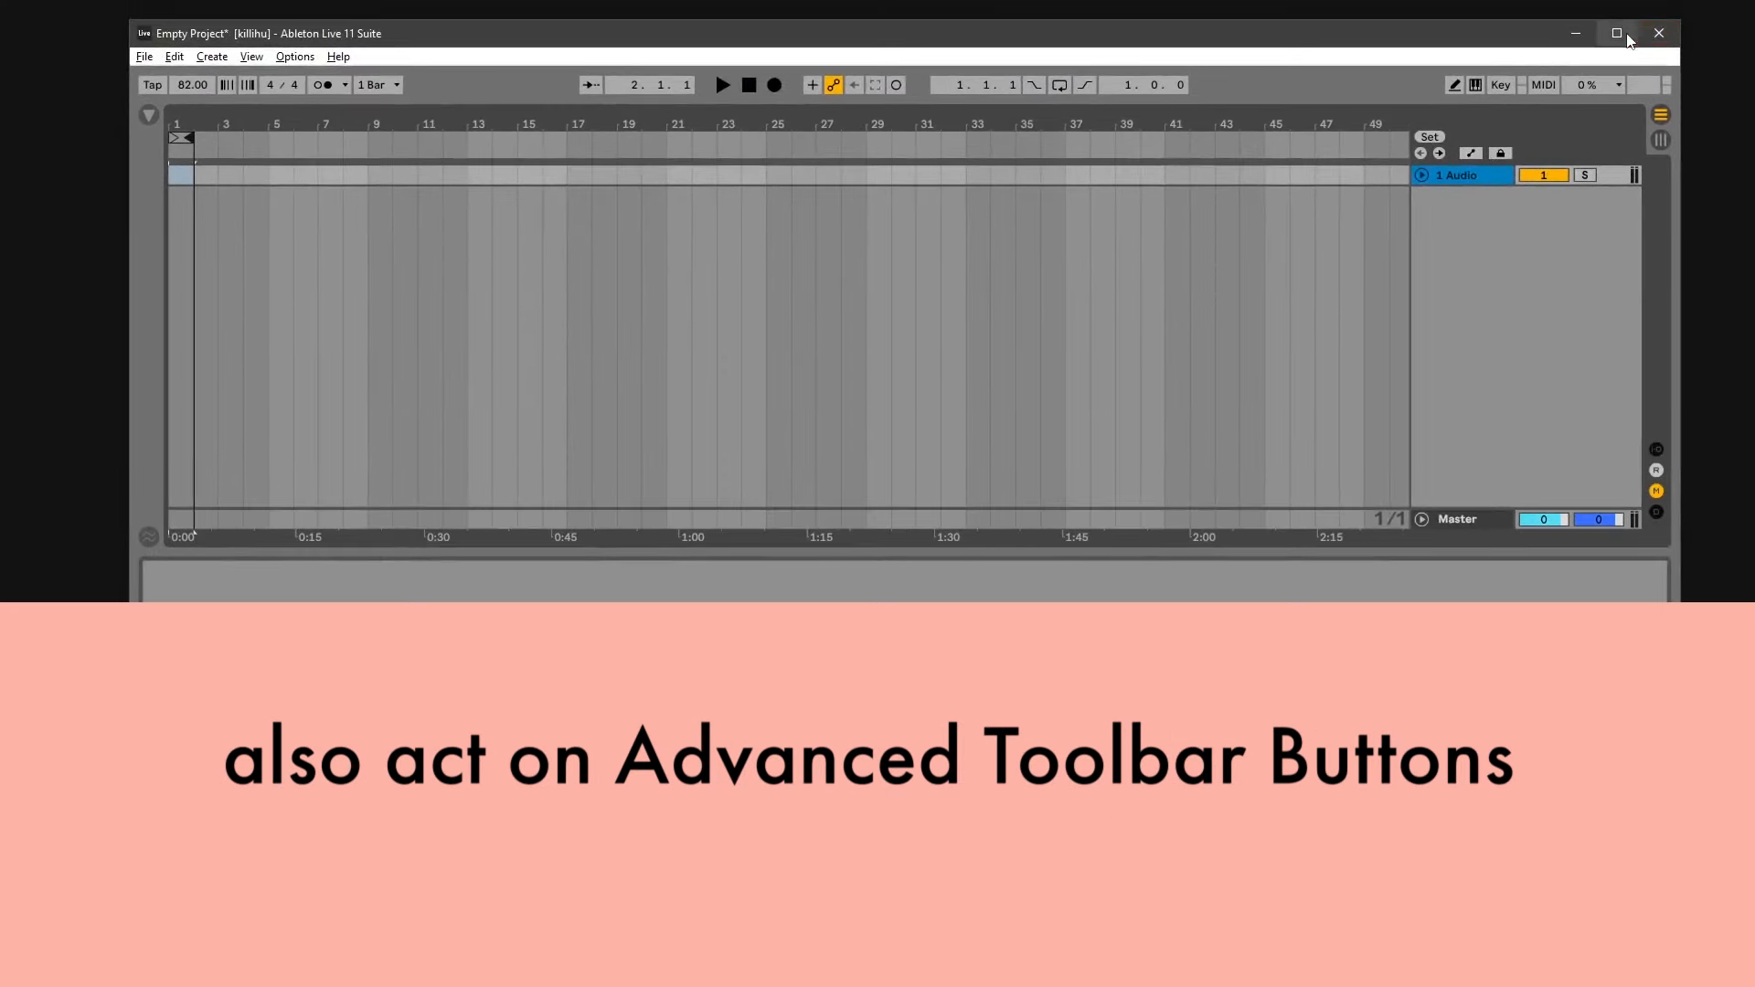
{"action": "left_click", "coordinate": [1616, 33]}
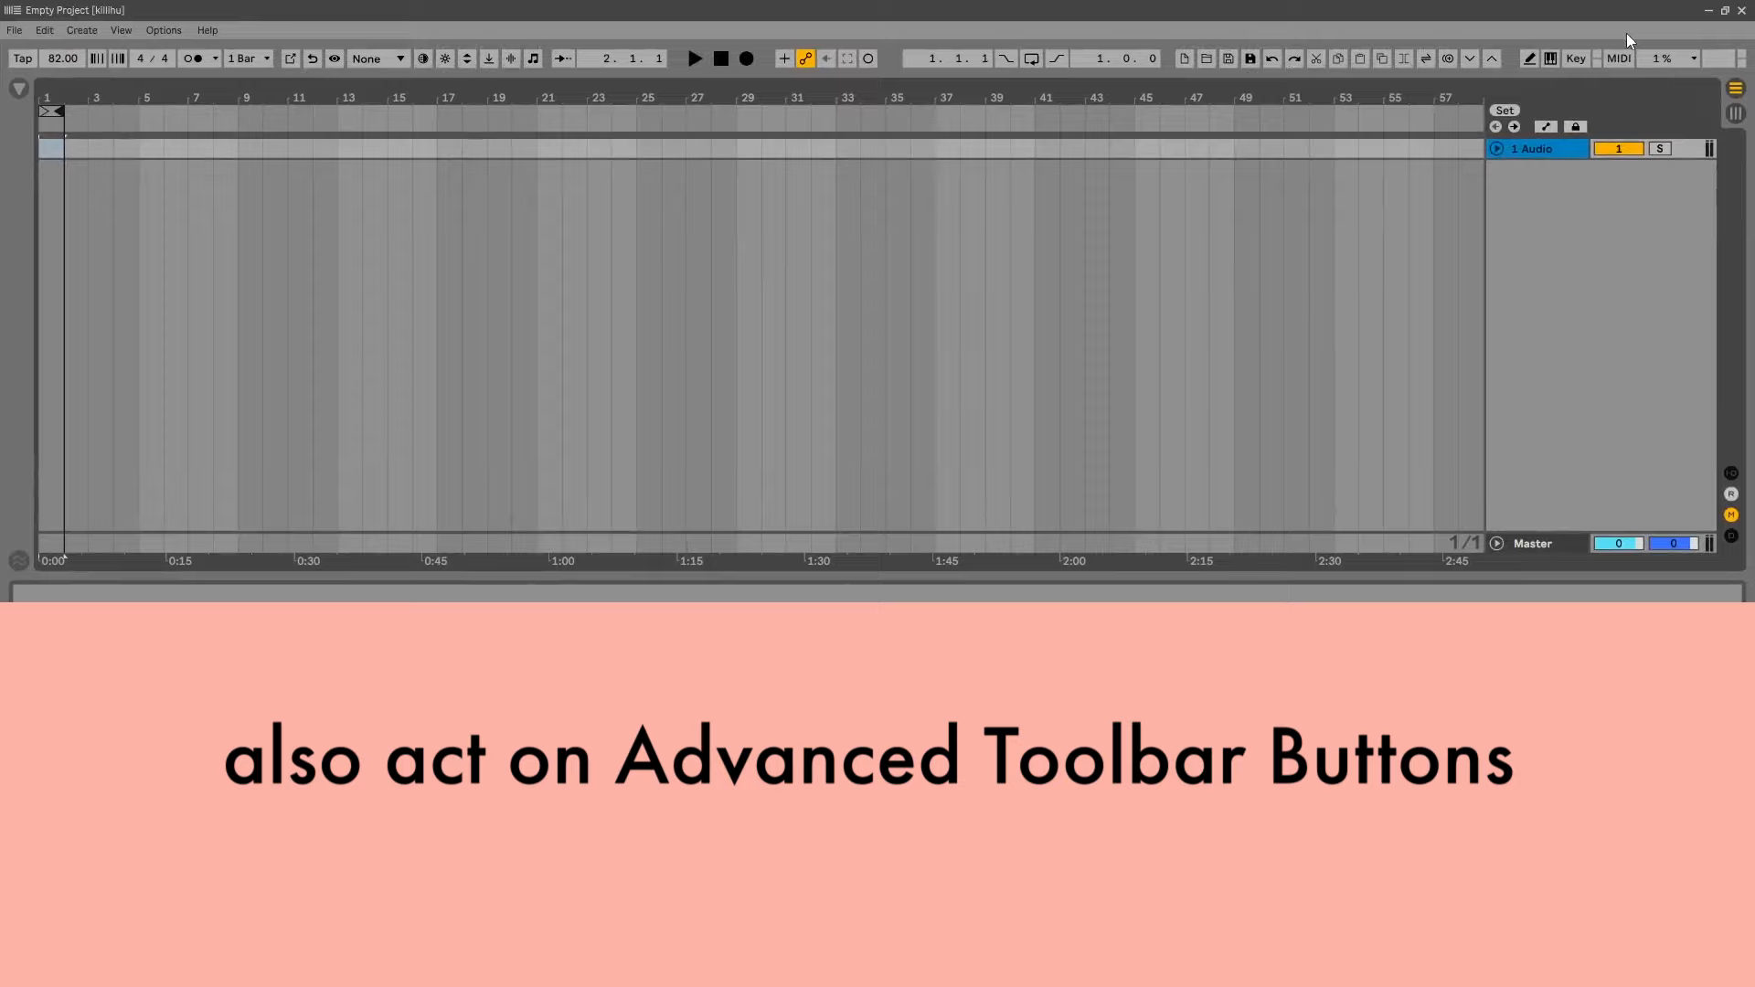